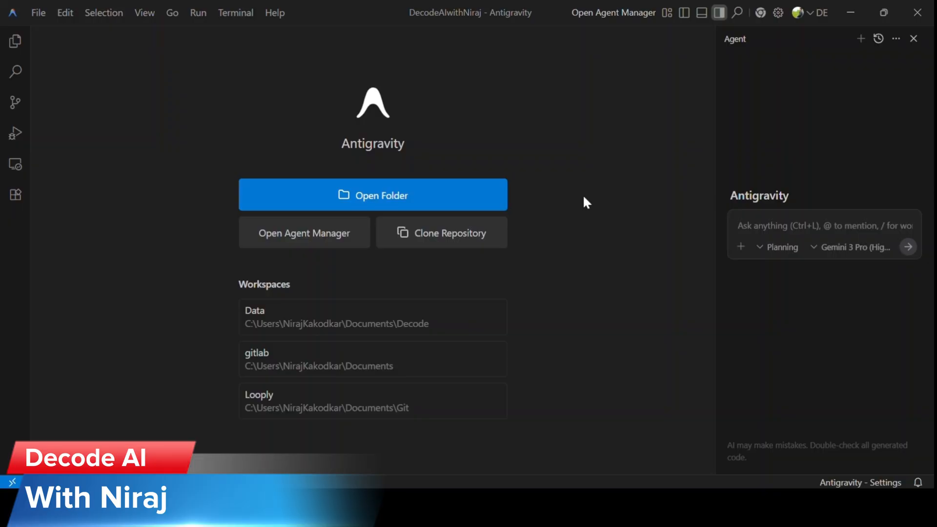
mouse_move(594, 266)
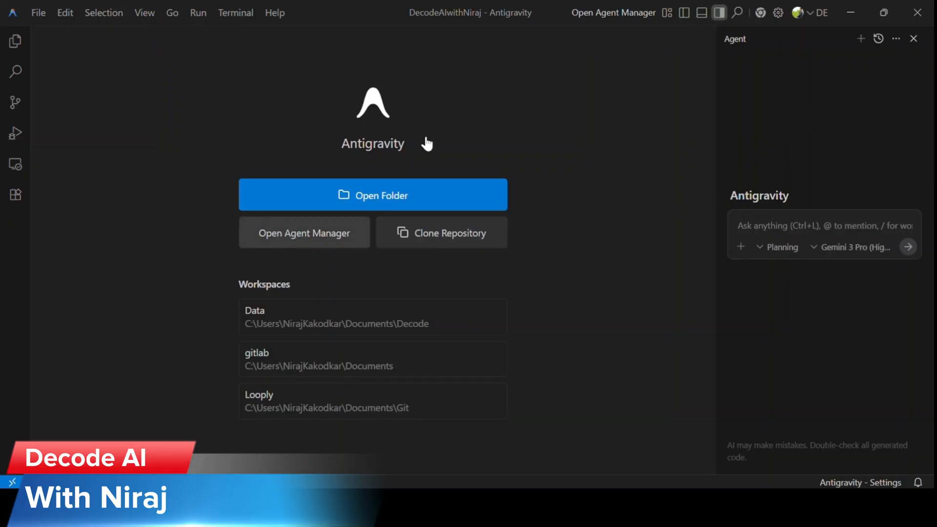
Reach the Agent Manager and start a new conversation in the Data workspace
left_click(777, 12)
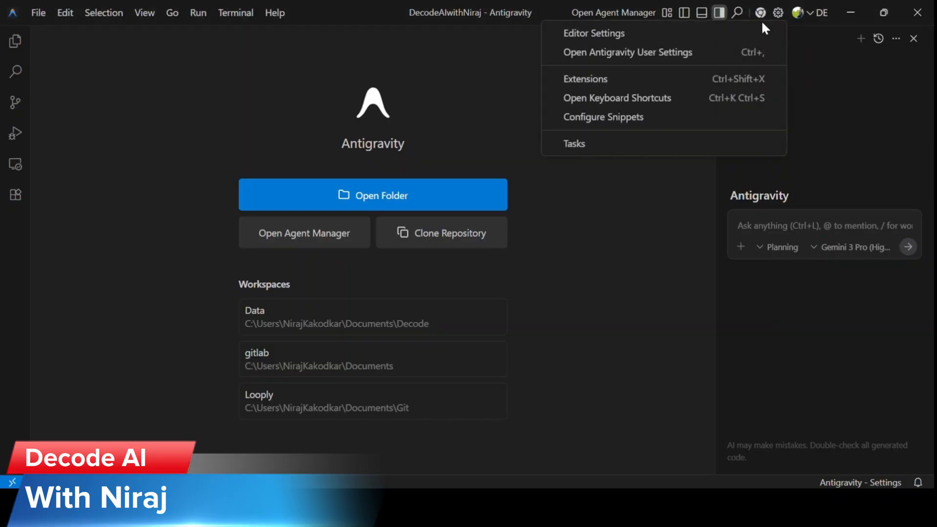
left_click(628, 52)
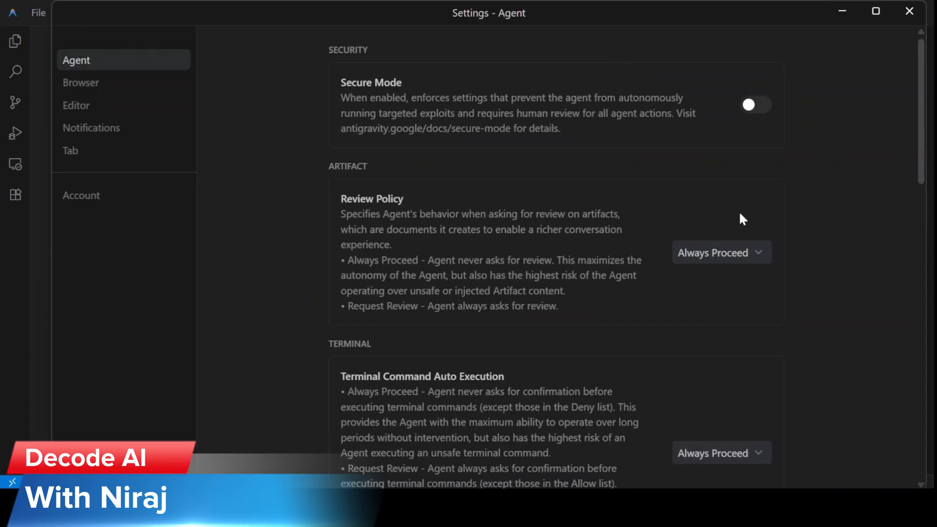
mouse_move(754, 394)
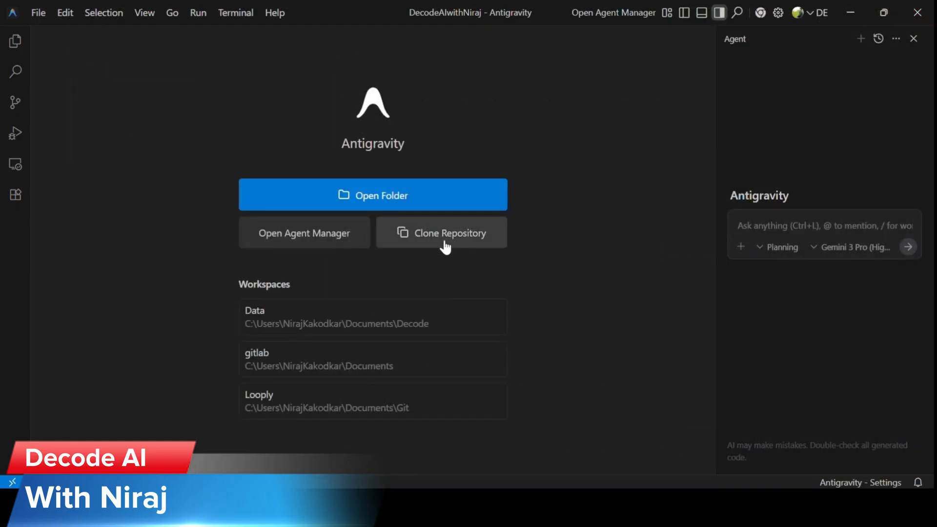
left_click(305, 233)
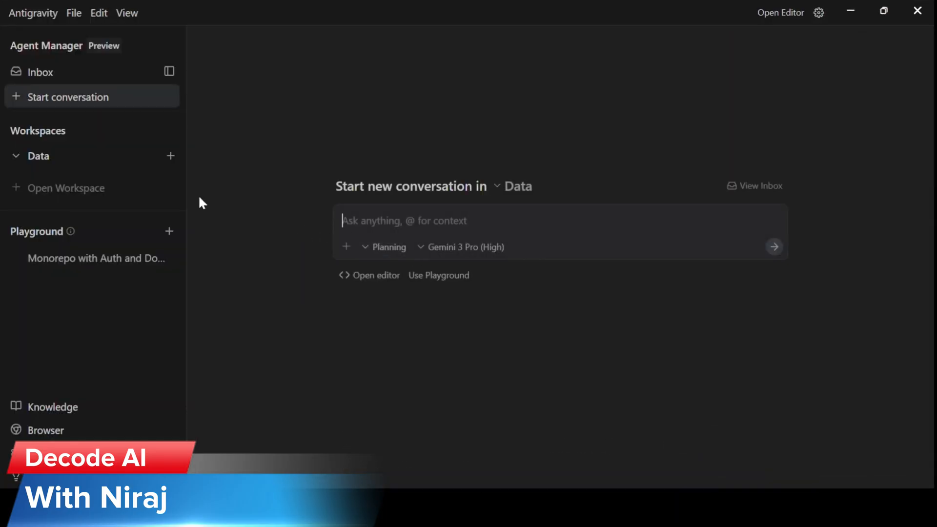
left_click(18, 156)
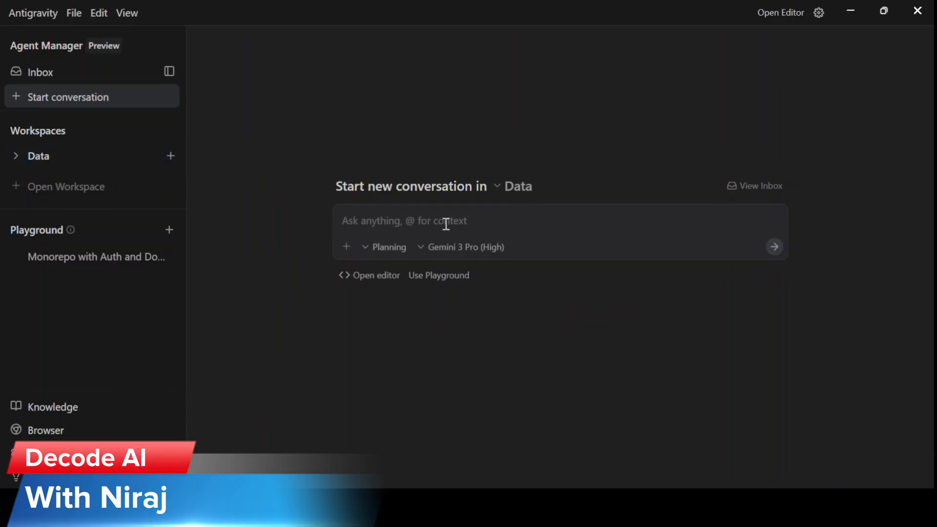
Send the agent a message referencing API_KEYS.txt so it reports the stored credentials
type("@")
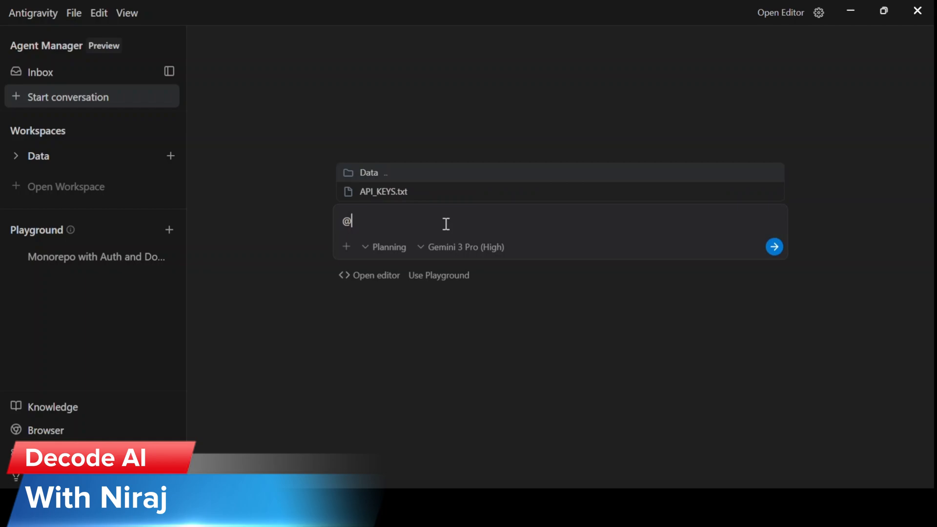
left_click(382, 191)
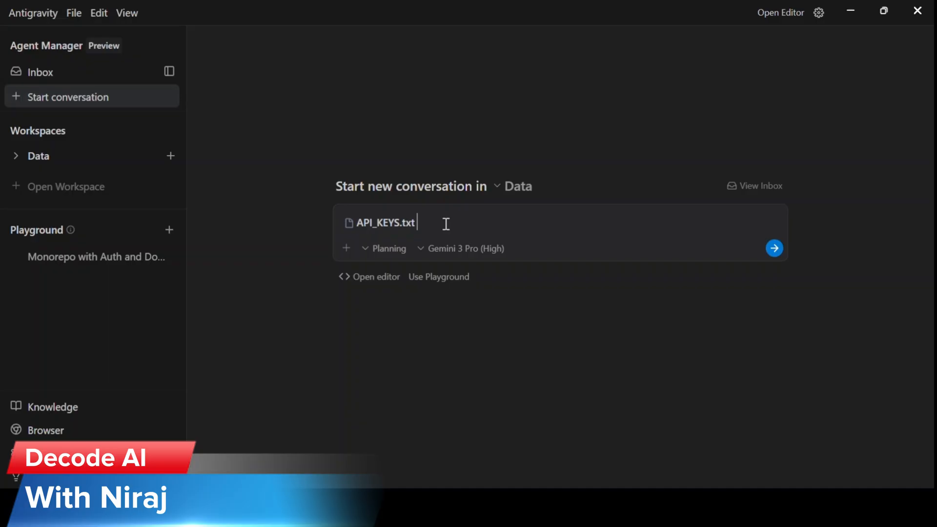
mouse_move(816, 262)
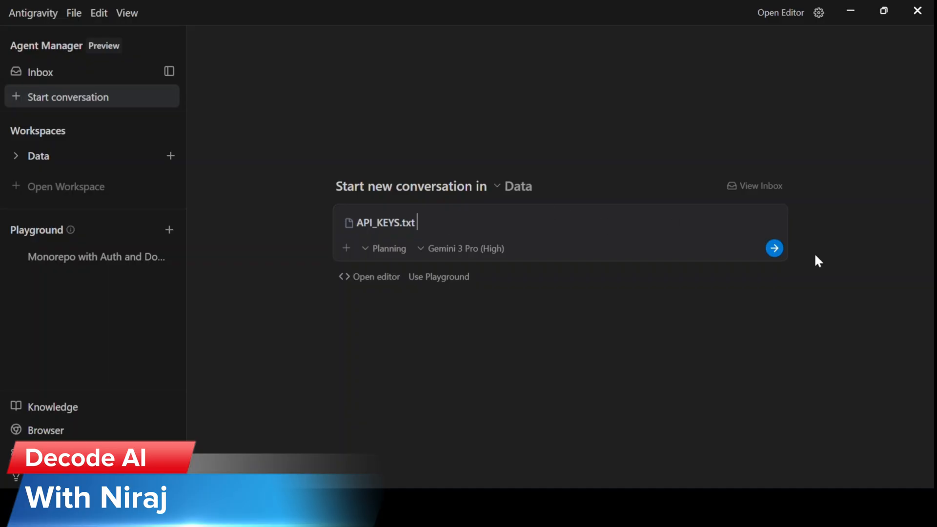
left_click(775, 248)
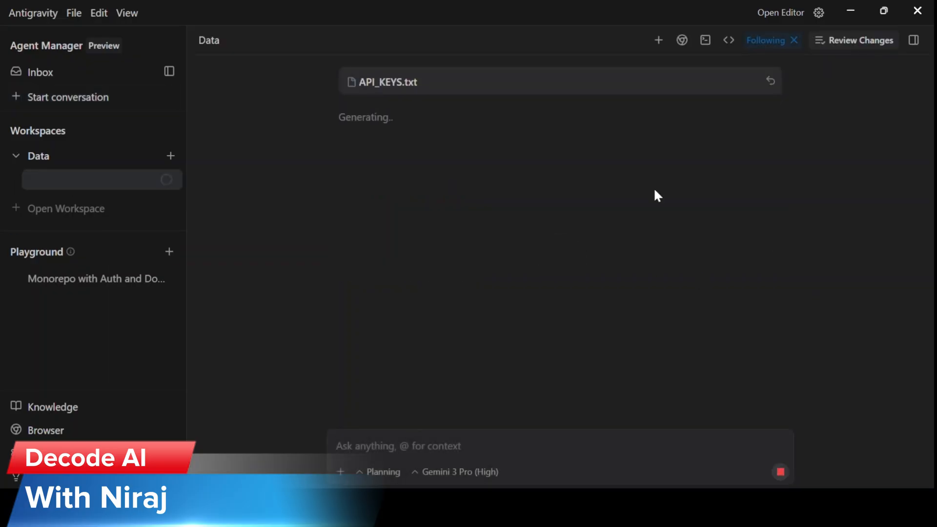
mouse_move(782, 223)
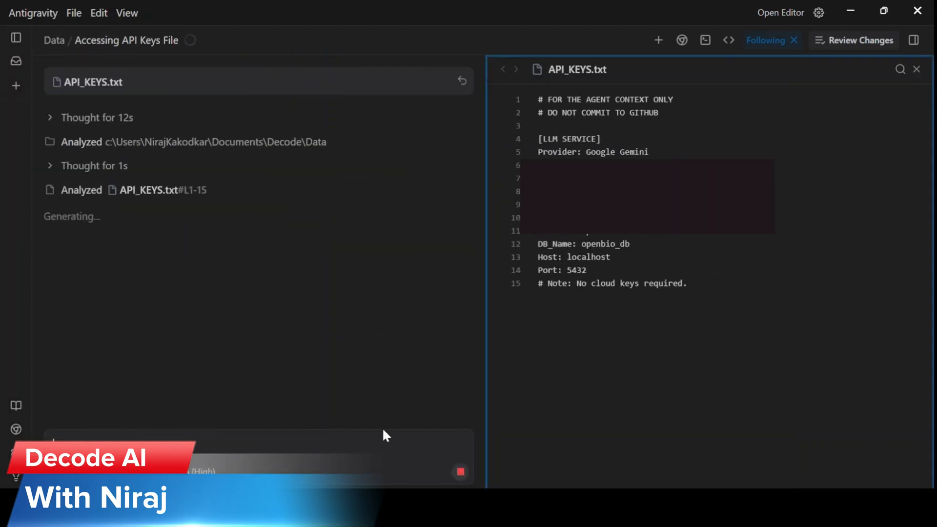
mouse_move(483, 304)
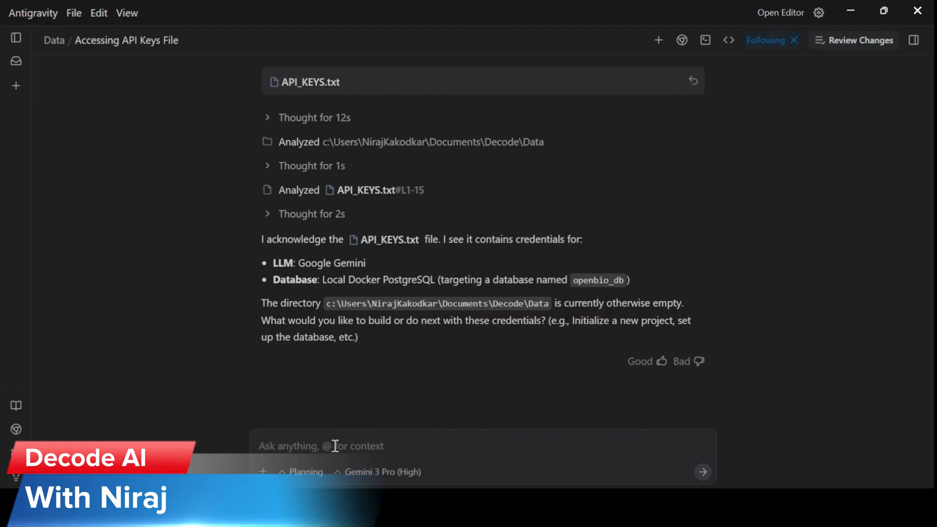
mouse_move(517, 459)
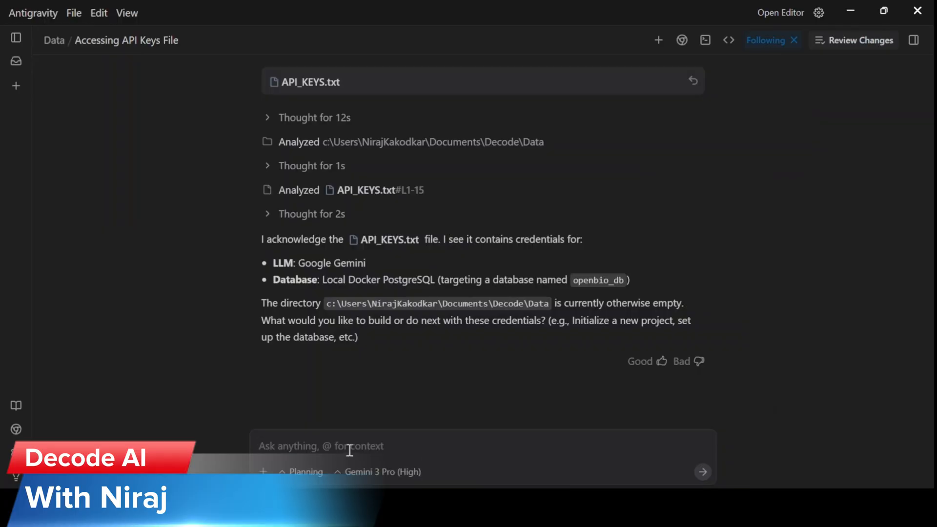
Ask the agent, as Principal Architect, to build "Open Bio", a self-hosted Link-in-Bio platform
type("Act as a Principal Architect. Build \"Open Bio\", as self-hosted Link-in-Bio platform.")
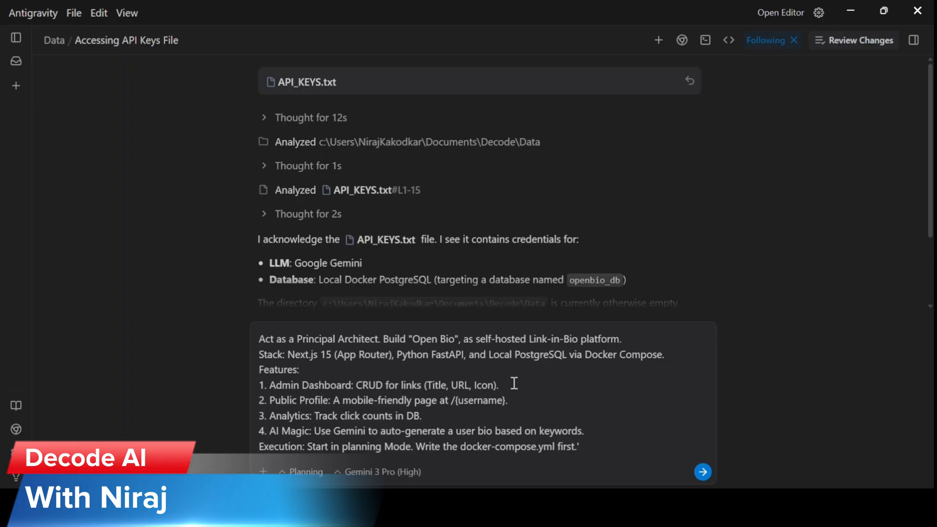
mouse_move(321, 449)
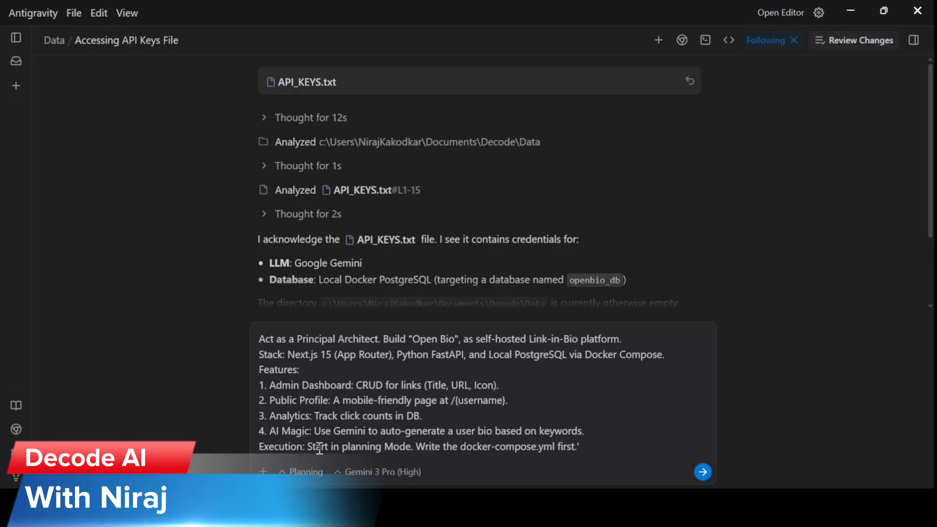
mouse_move(682, 459)
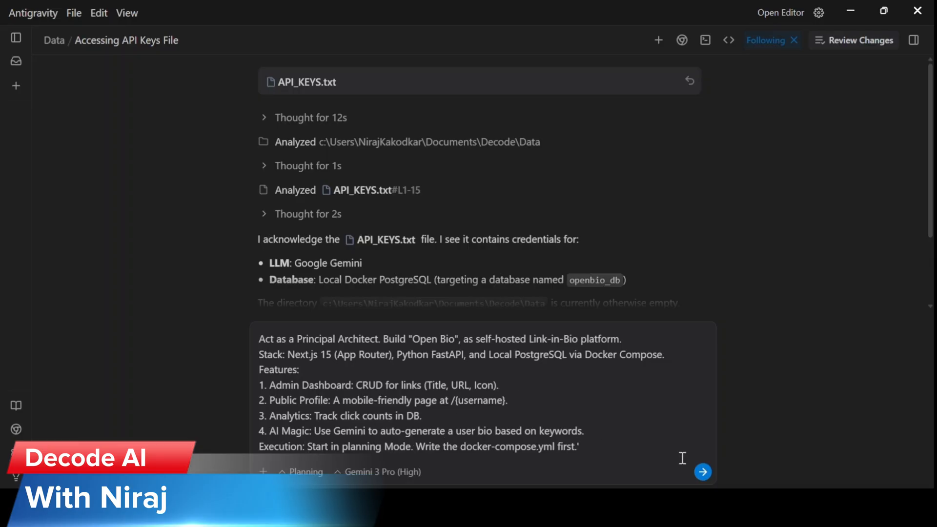
left_click(703, 473)
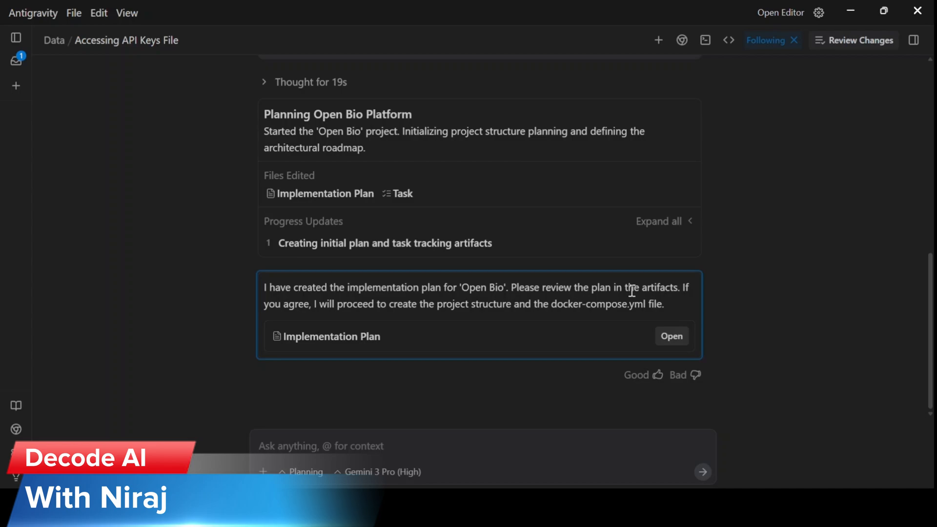
mouse_move(639, 330)
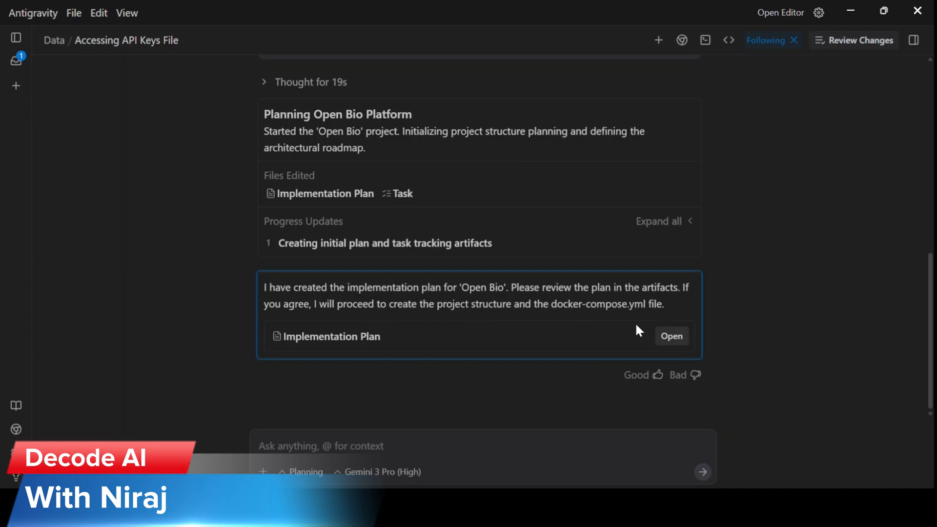
left_click(672, 336)
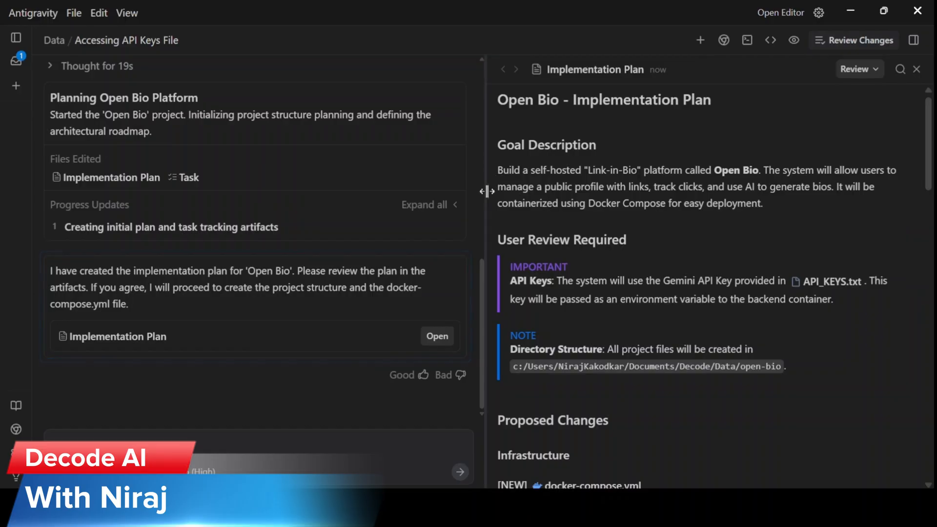
left_click_drag(485, 190, 402, 191)
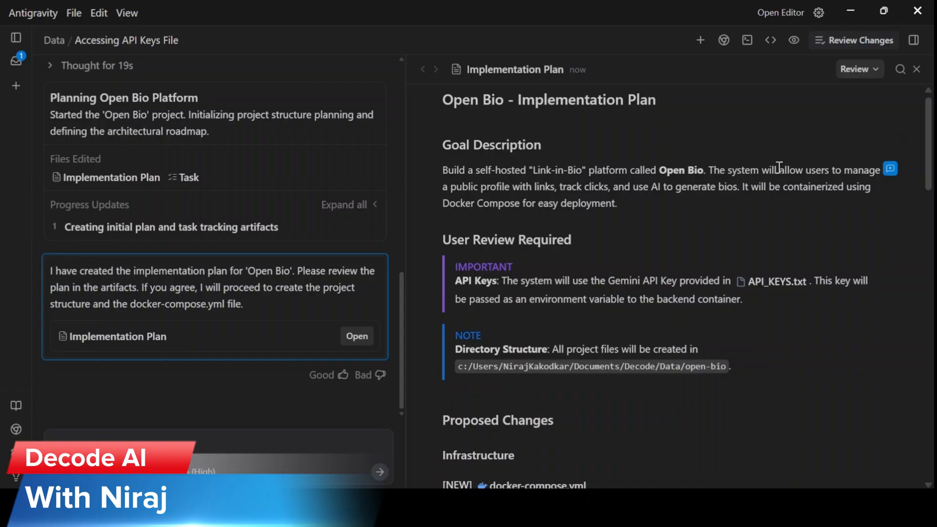
mouse_move(558, 188)
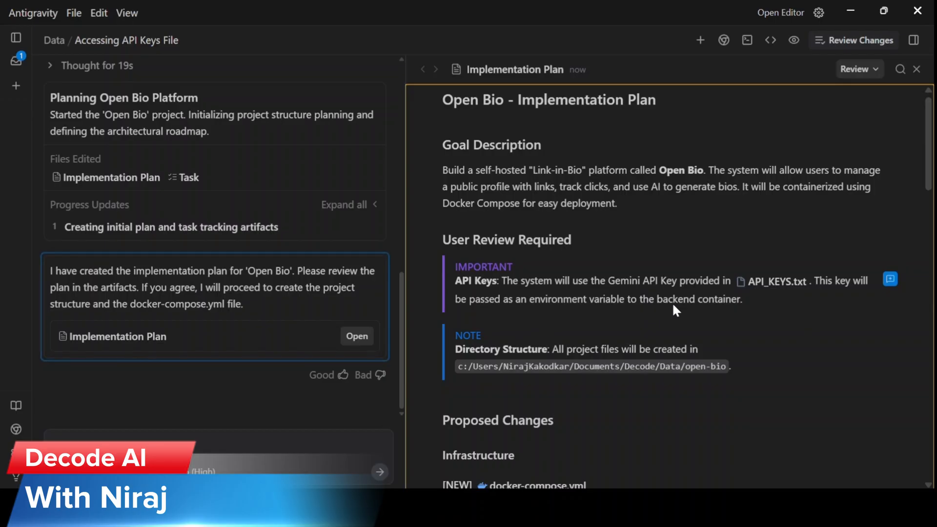
scroll("down", 3)
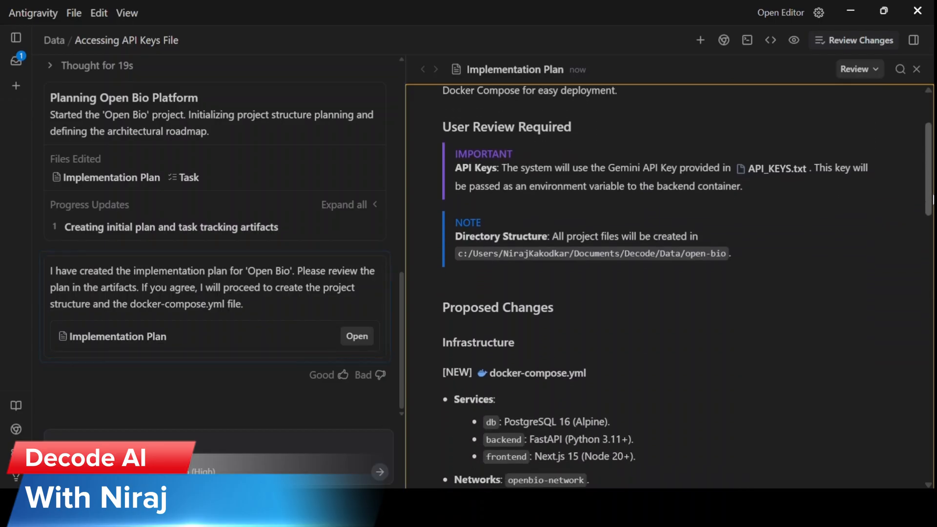
scroll("down", 3)
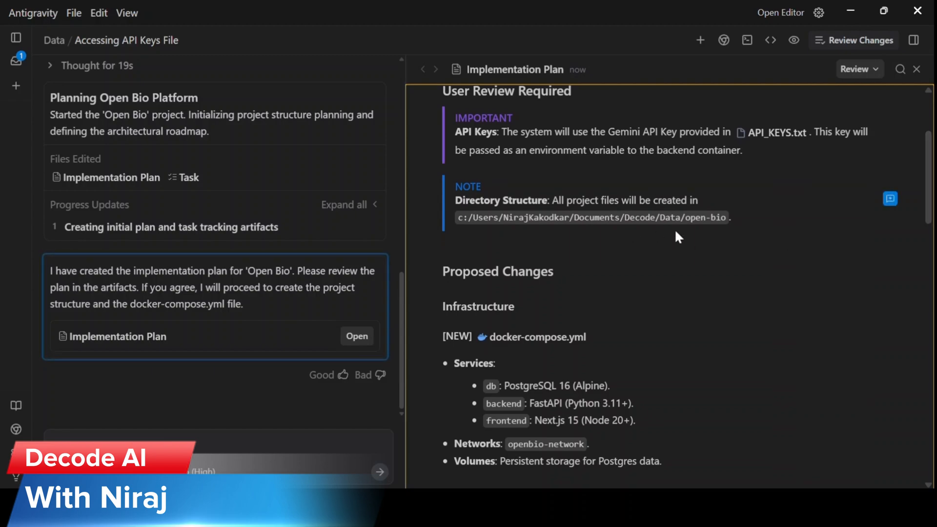
scroll("down", 3)
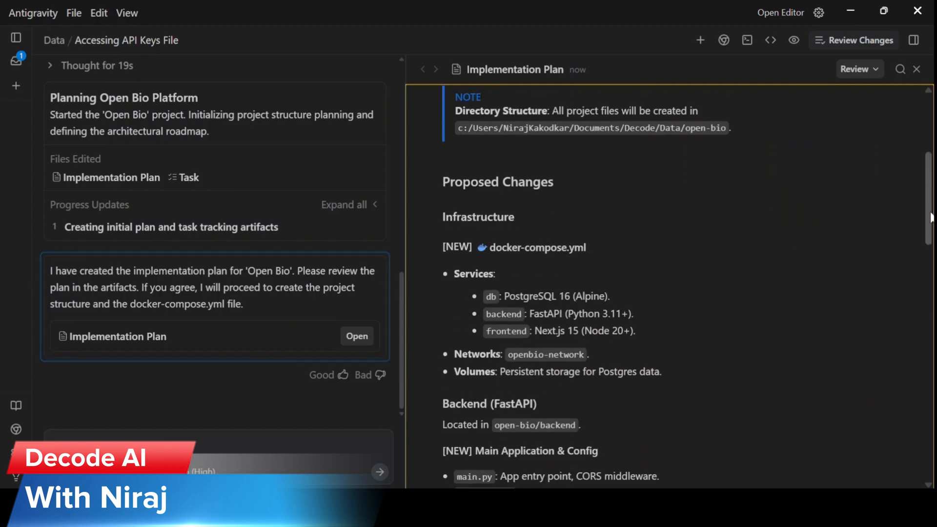
scroll("down", 3)
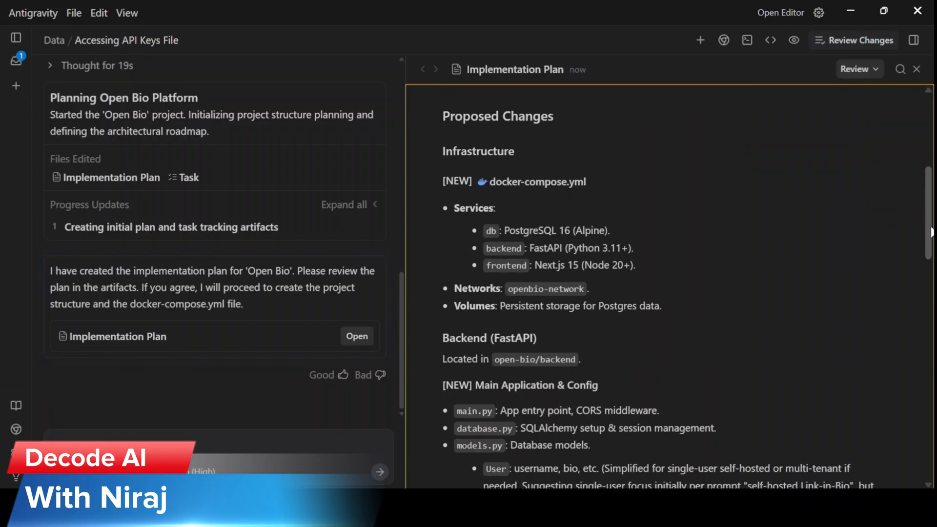
scroll("down", 3)
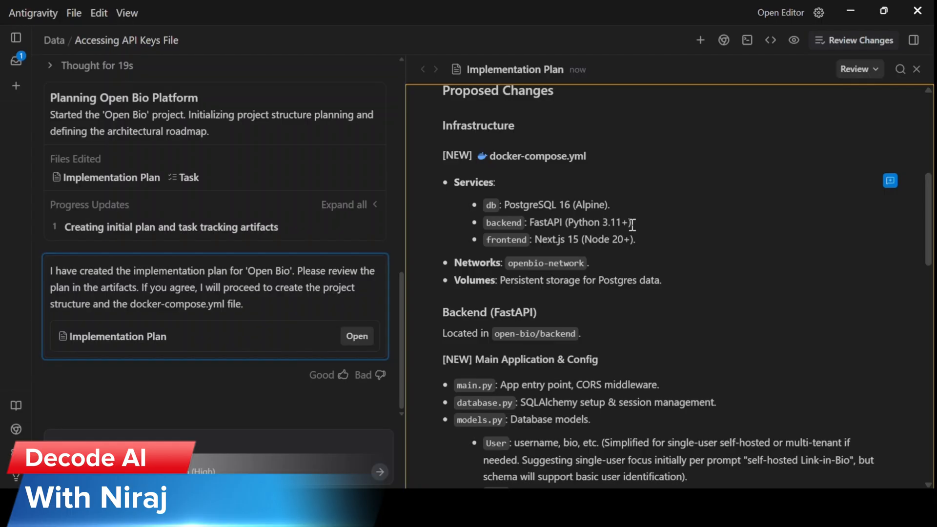
mouse_move(912, 201)
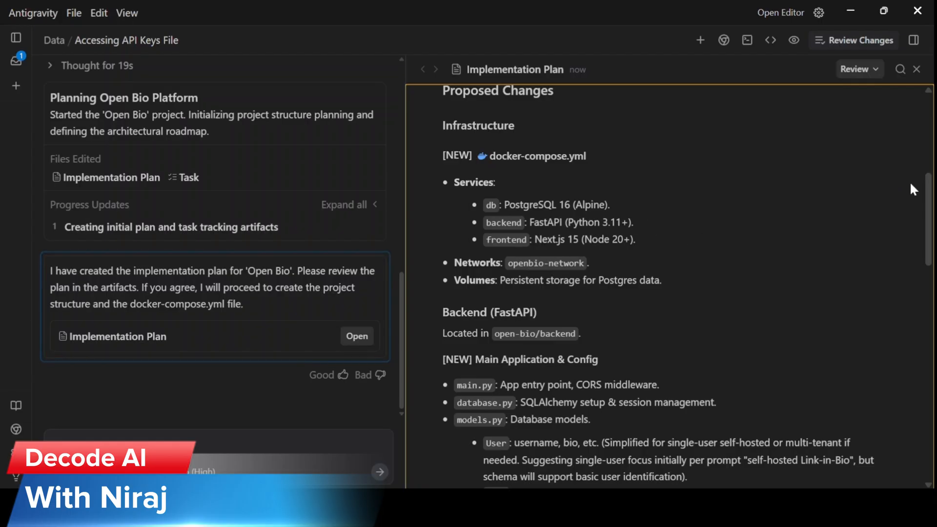
scroll("down", 3)
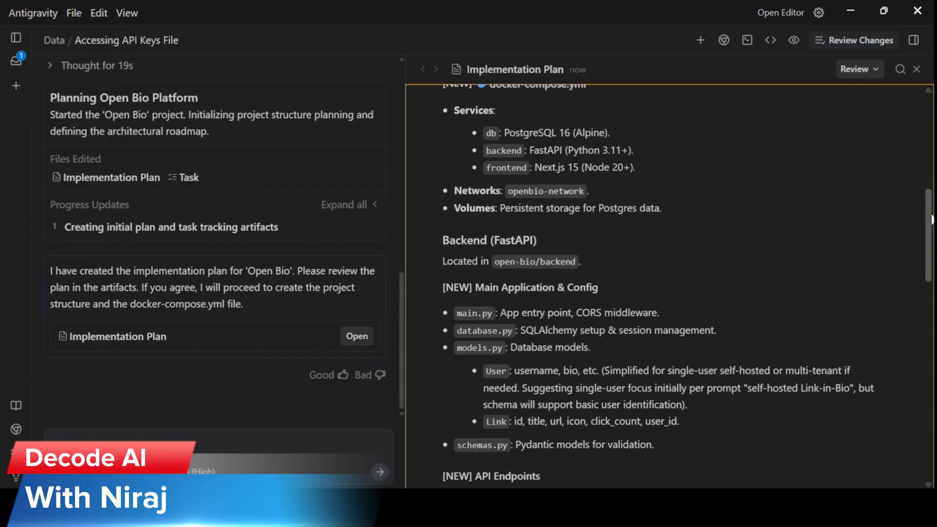
scroll("down", 3)
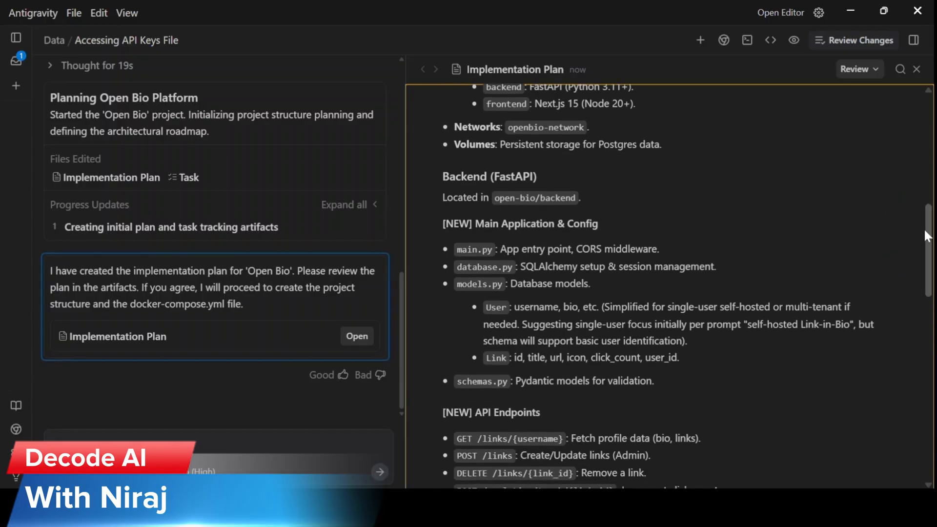
scroll("down", 3)
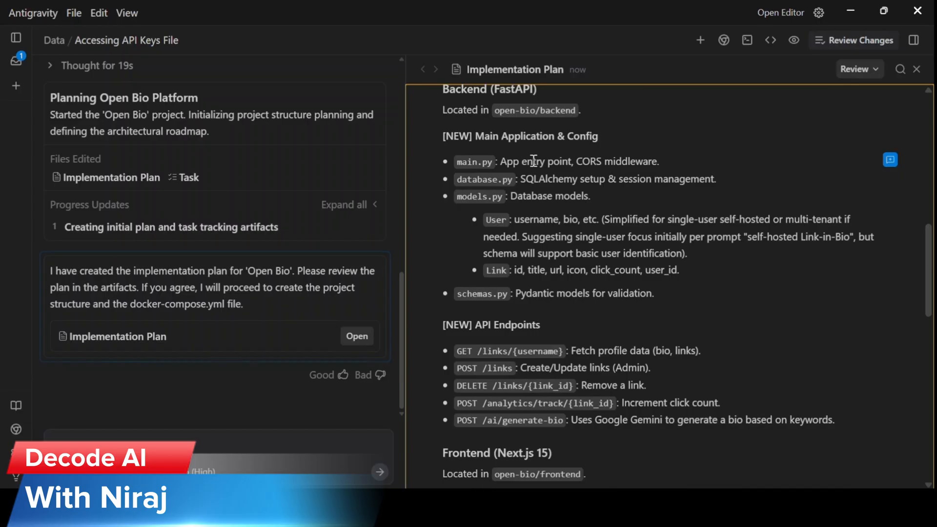
mouse_move(888, 279)
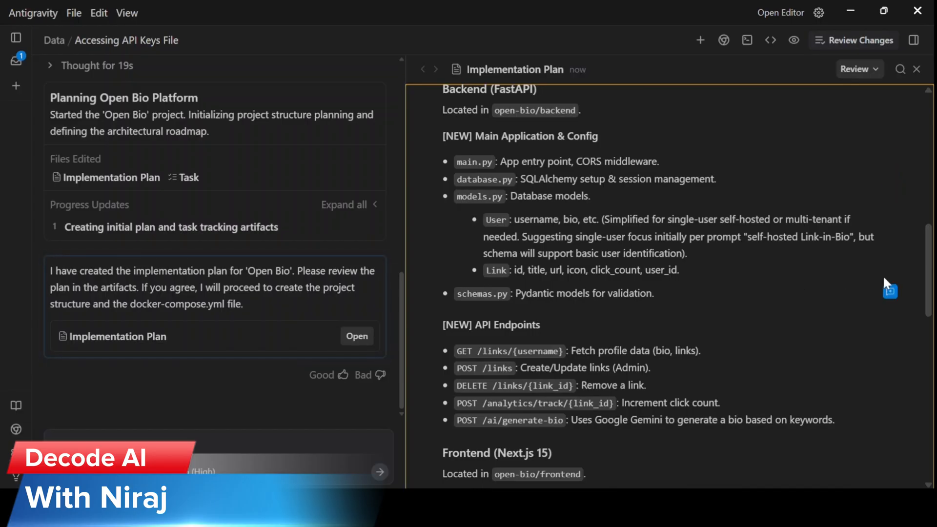
scroll("down", 3)
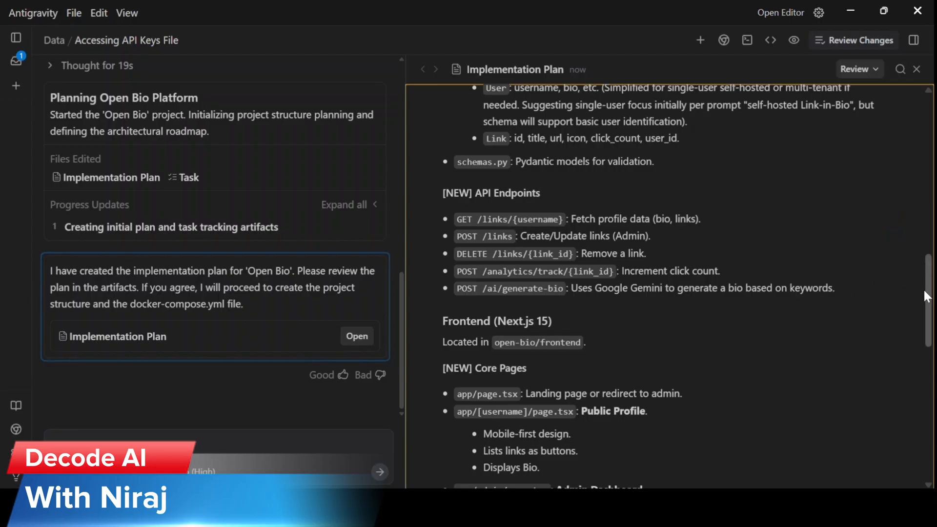
scroll("down", 3)
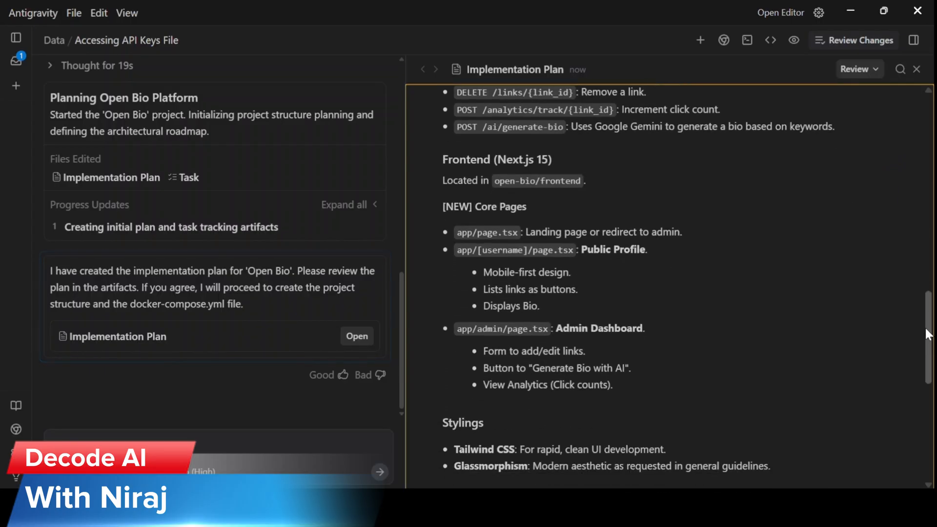
scroll("down", 3)
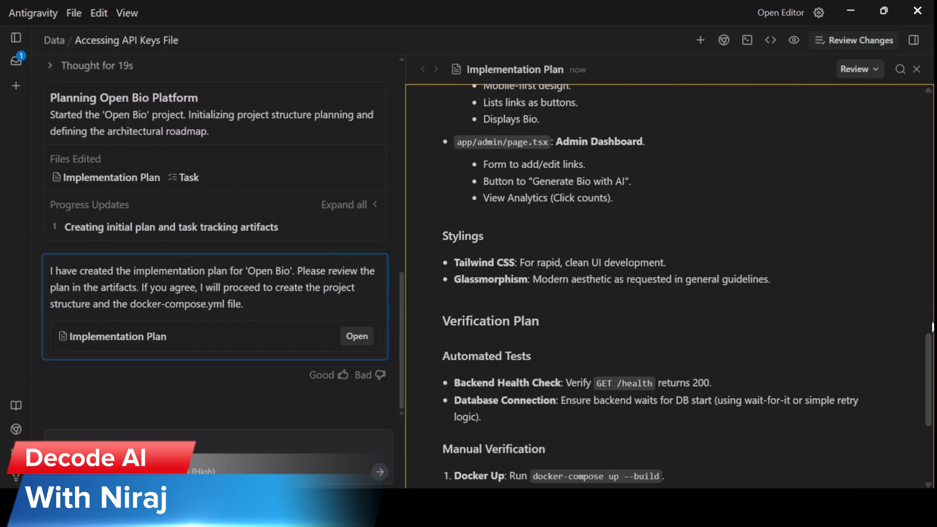
scroll("down", 3)
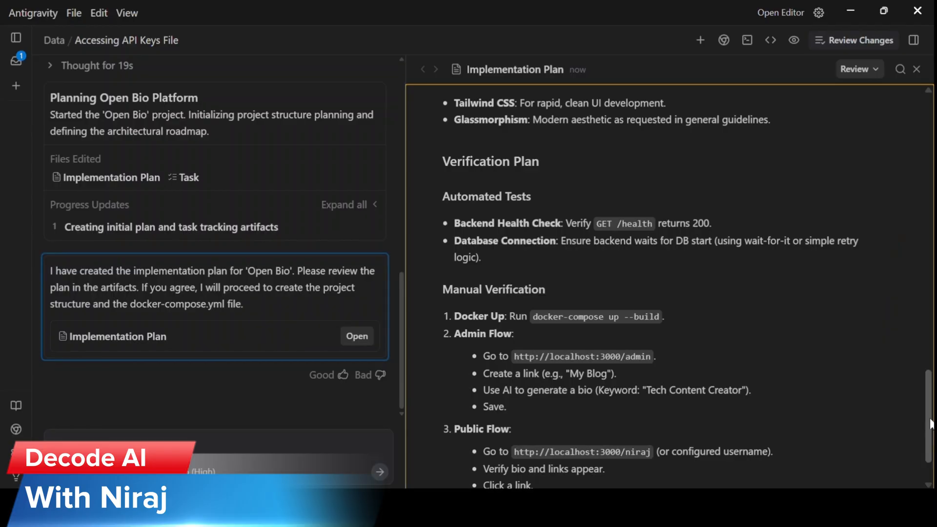
scroll("down", 3)
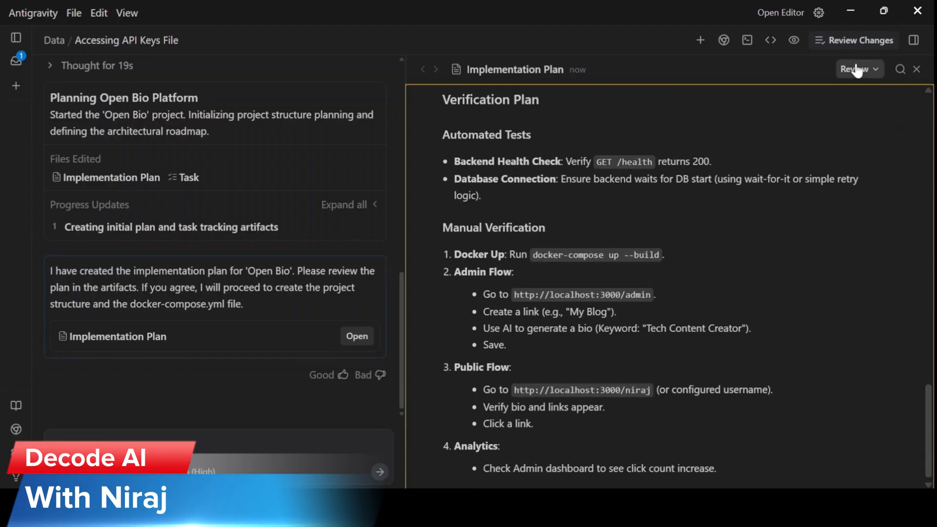
Review the Implementation Plan with the comment 'Approved' and submit it
left_click(862, 68)
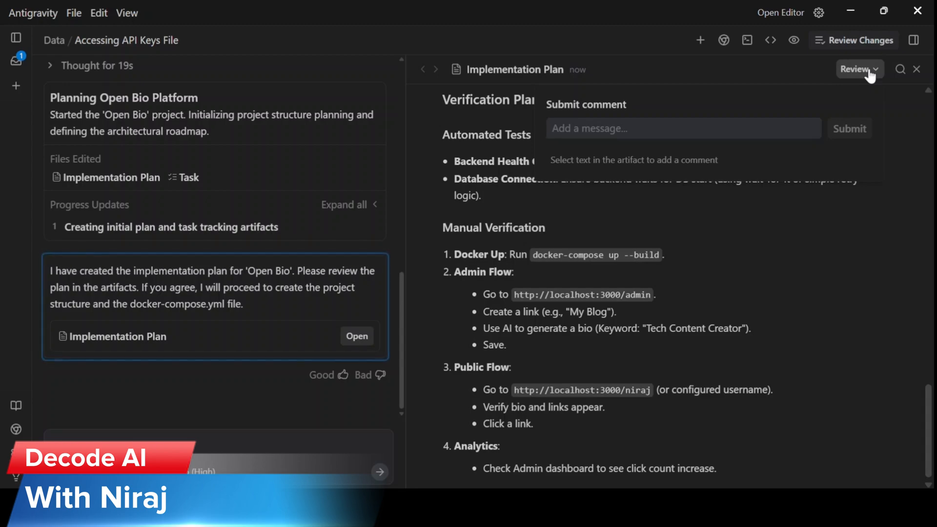
type("Approved")
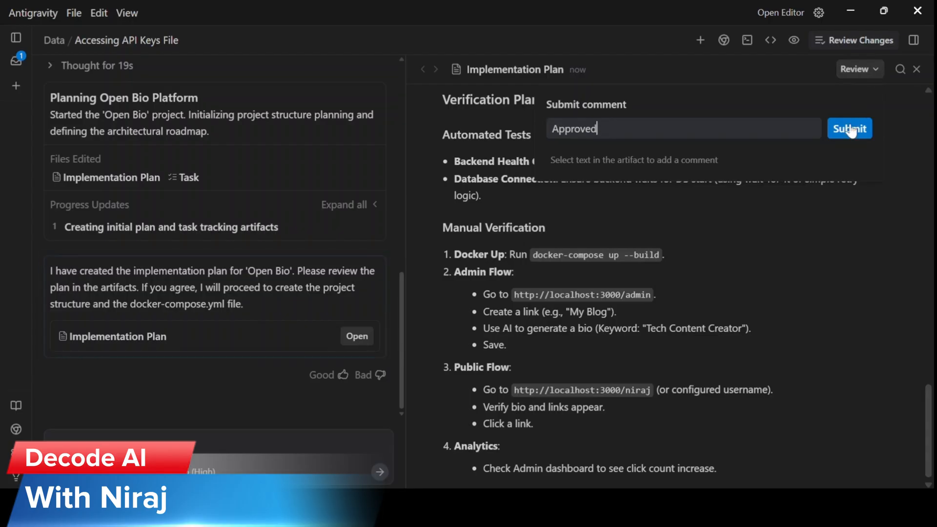
left_click(849, 129)
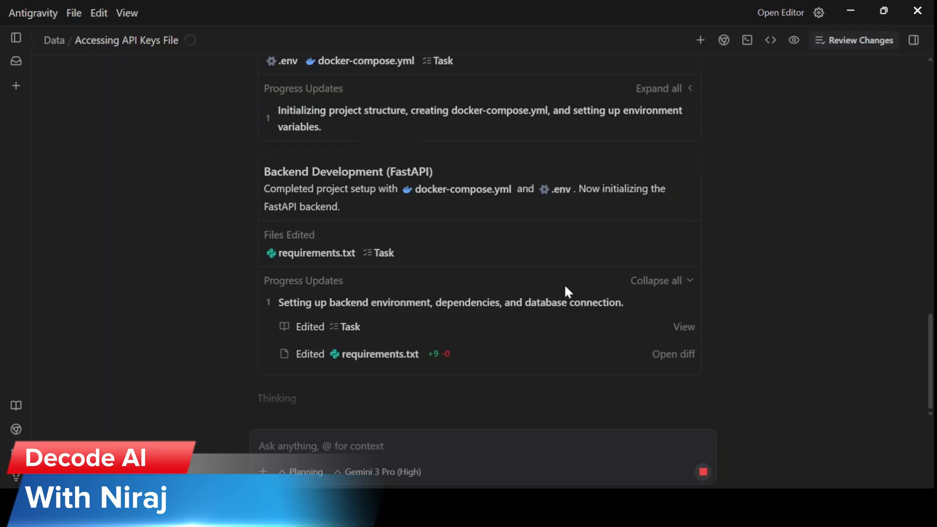
Follow the agent's progress as it builds the containers and reports the localhost URLs
scroll("down", 3)
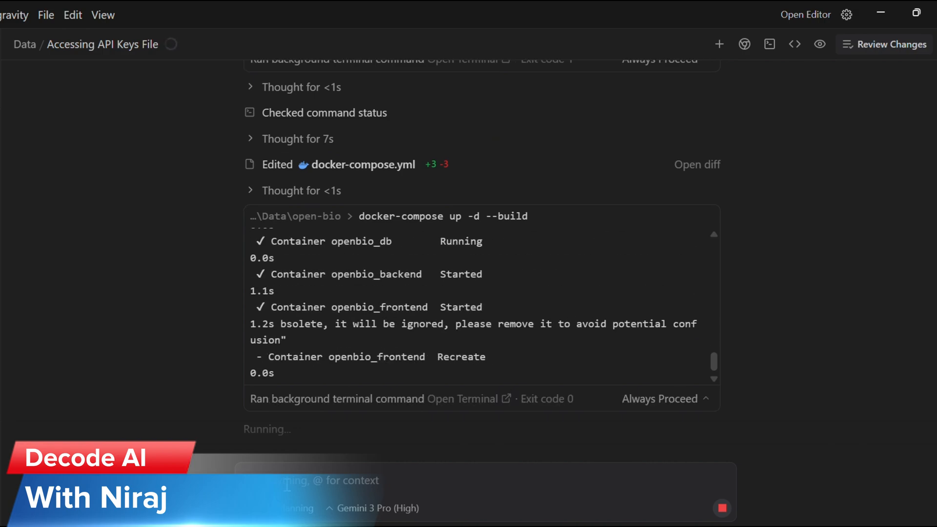
scroll("down", 3)
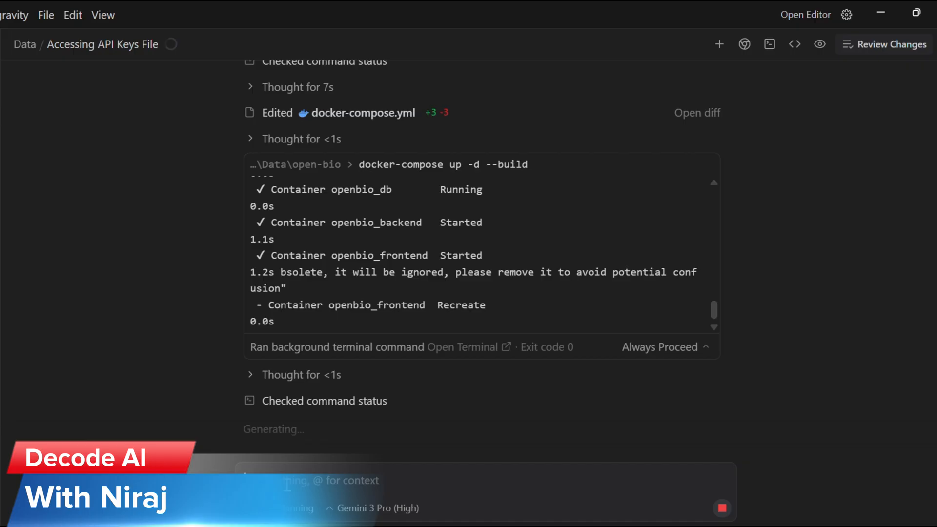
scroll("down", 3)
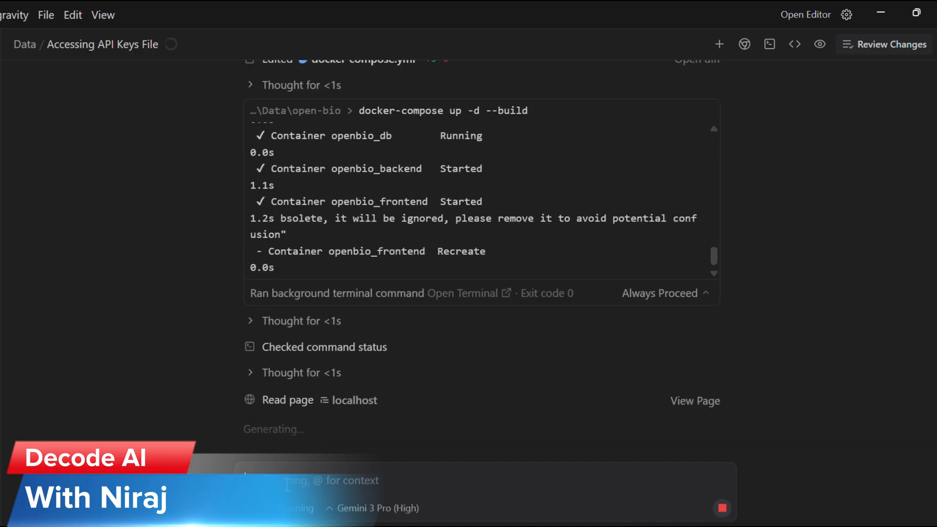
scroll("down", 3)
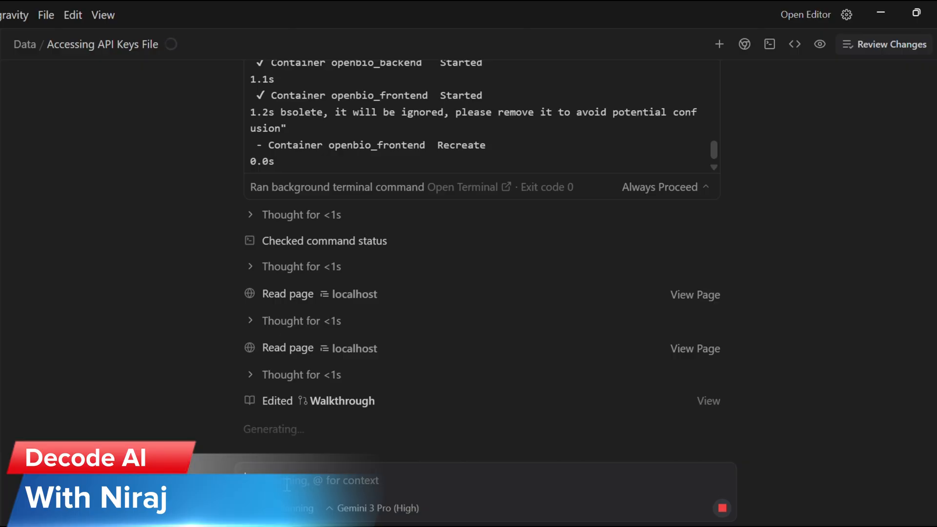
scroll("down", 3)
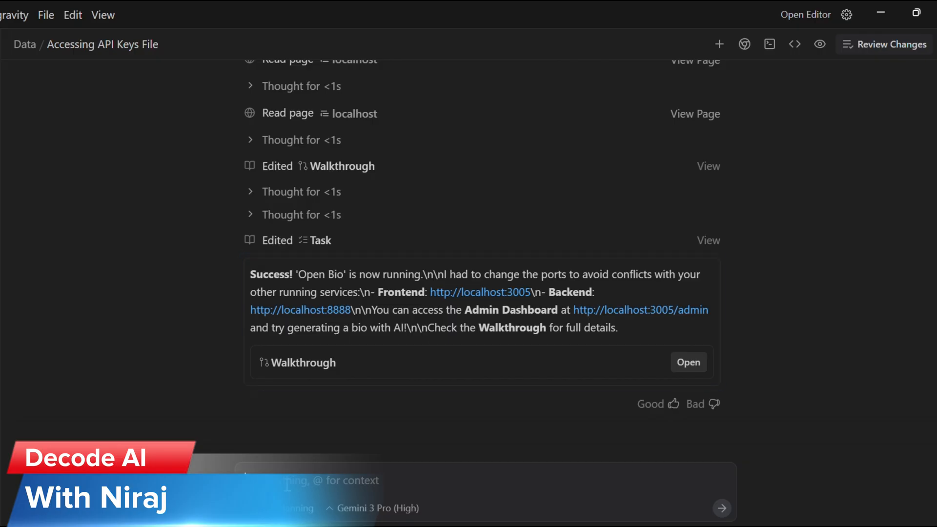
View the Walkthrough artifact, reading through How to Run, Features and Architecture
left_click(689, 362)
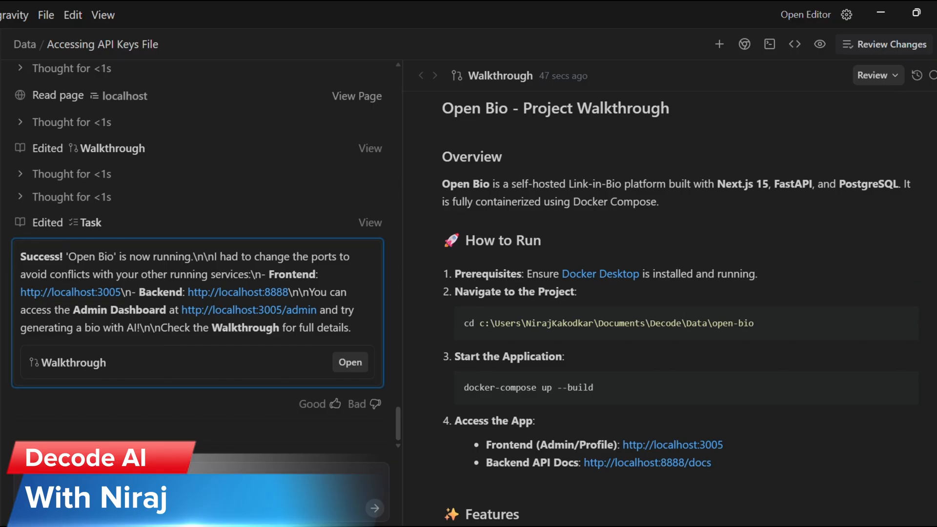
scroll("down", 3)
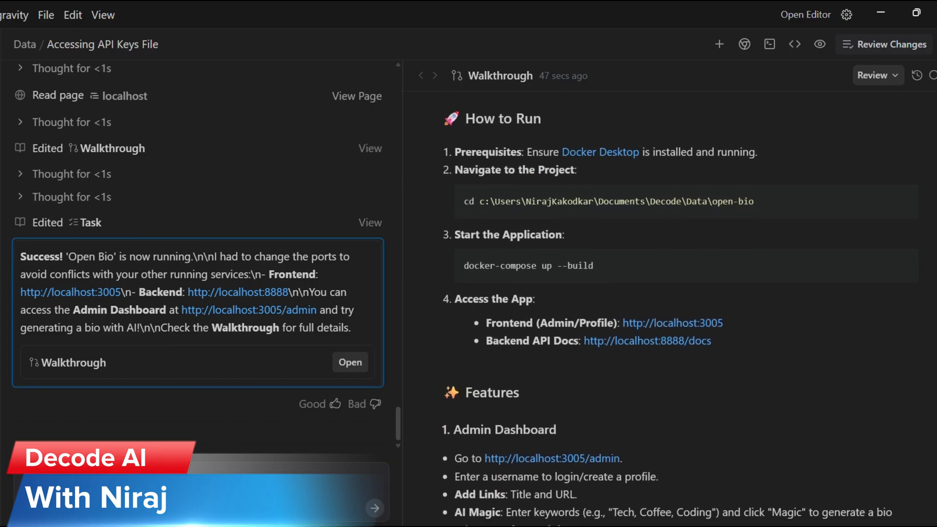
scroll("down", 3)
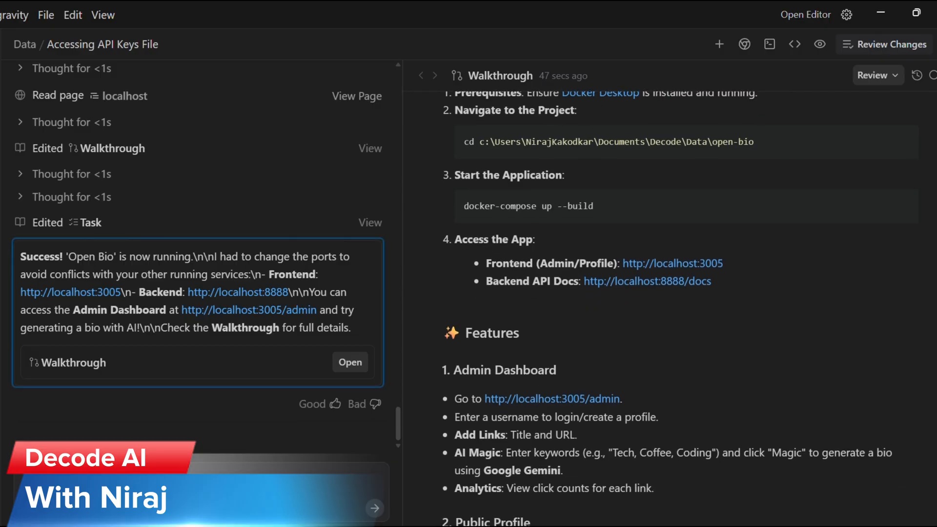
scroll("down", 3)
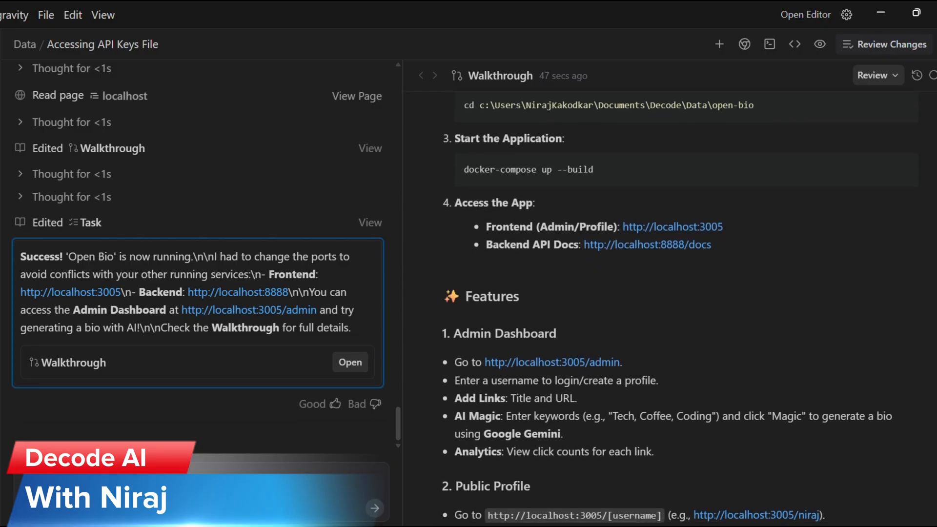
scroll("down", 3)
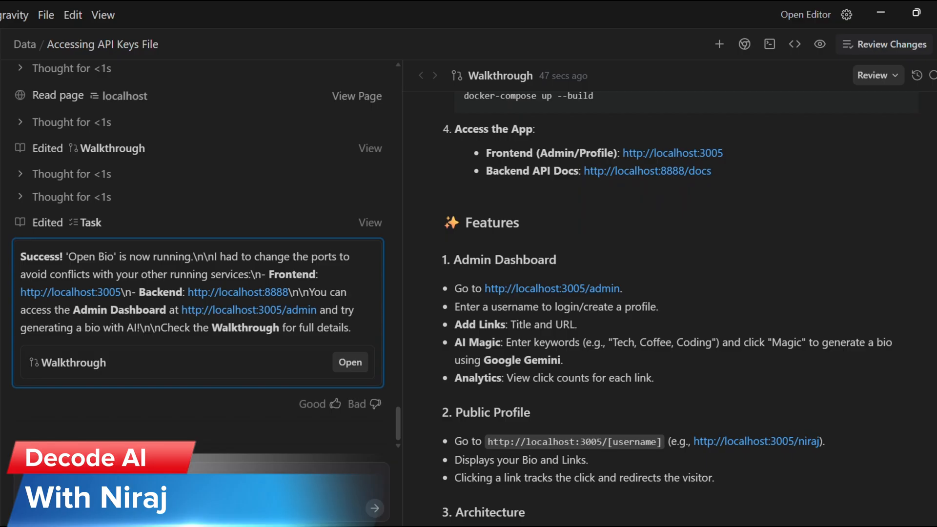
scroll("down", 3)
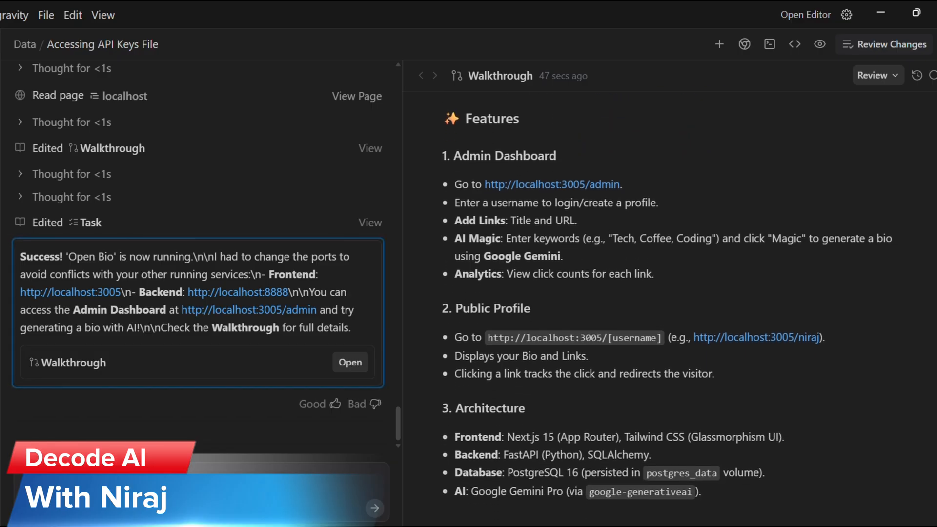
scroll("down", 3)
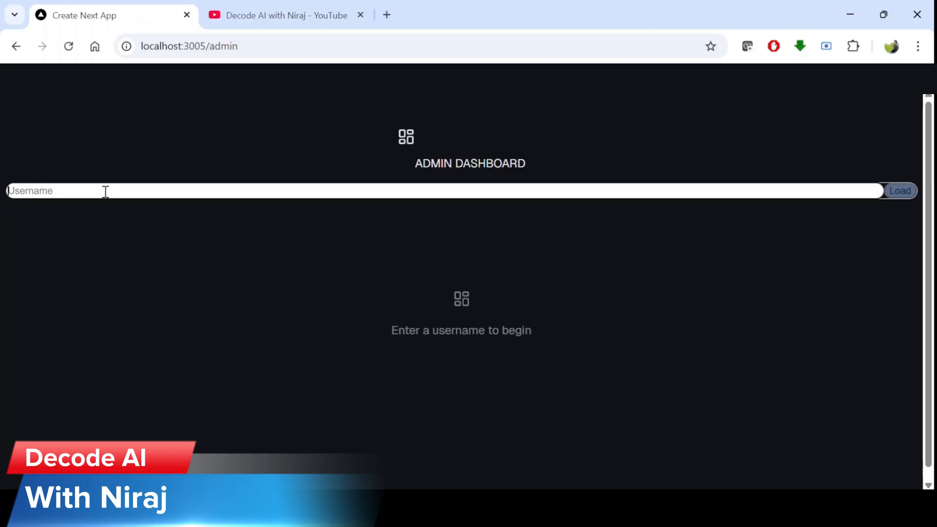
Load the OpenBio username's profile in the admin dashboard
type("O")
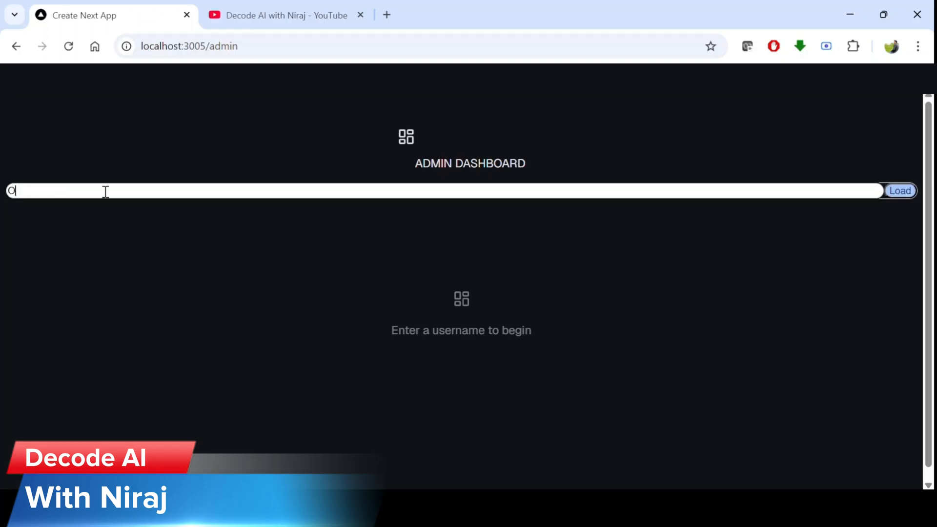
type("pen")
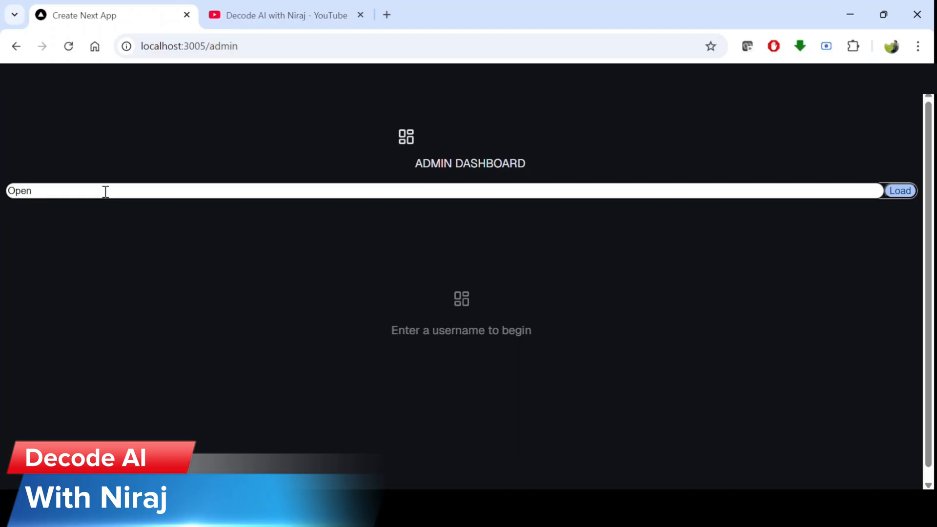
type("Bid")
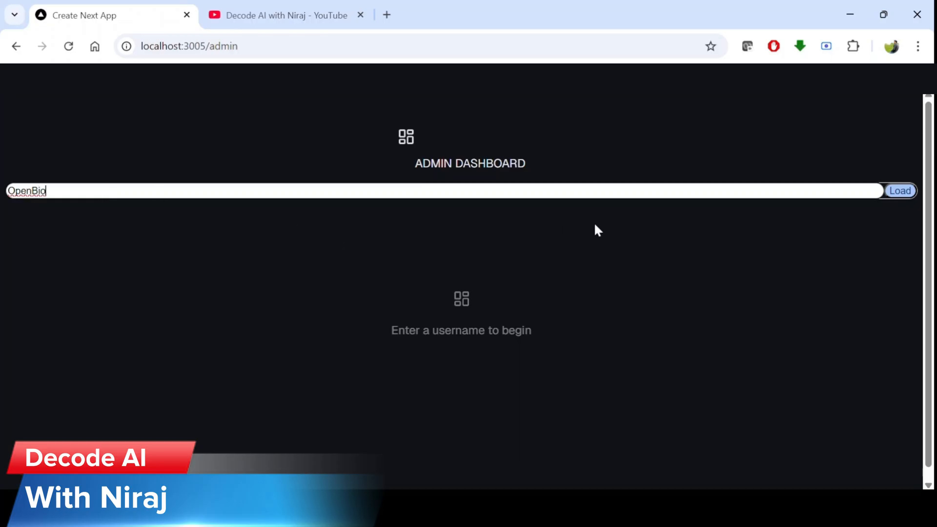
left_click(900, 190)
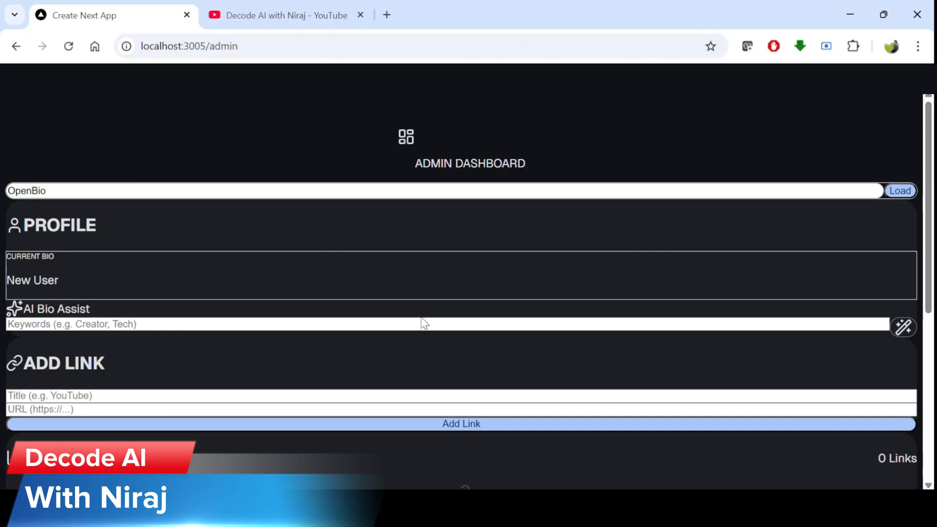
Grab the share link of the ERP & AI video from the YouTube channel
scroll("down", 3)
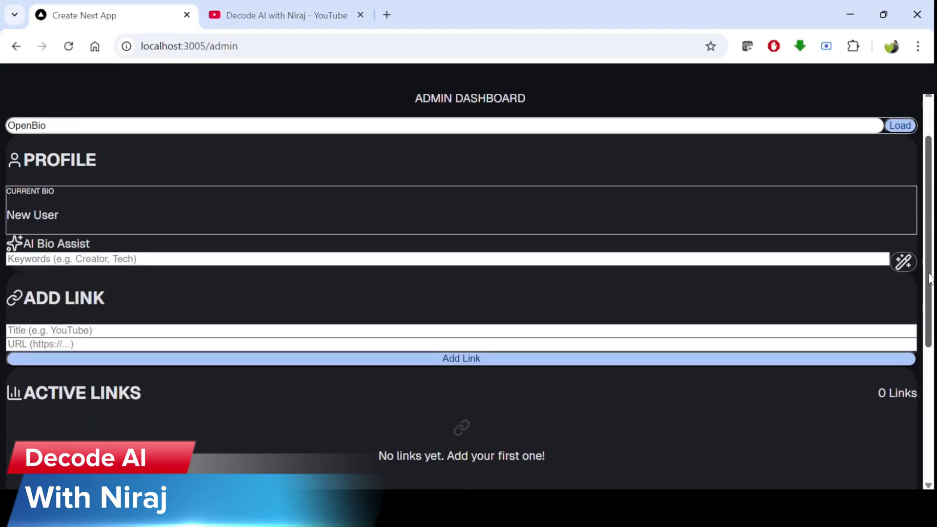
scroll("down", 3)
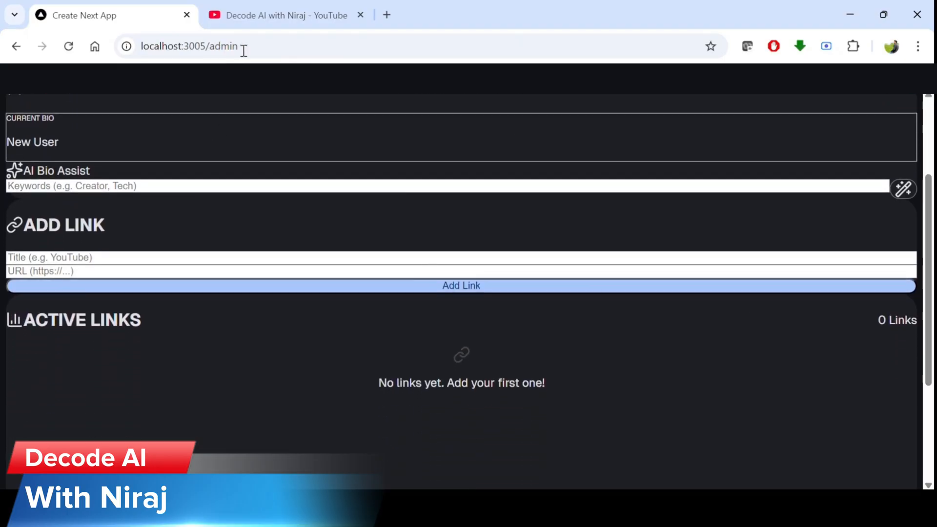
left_click(280, 16)
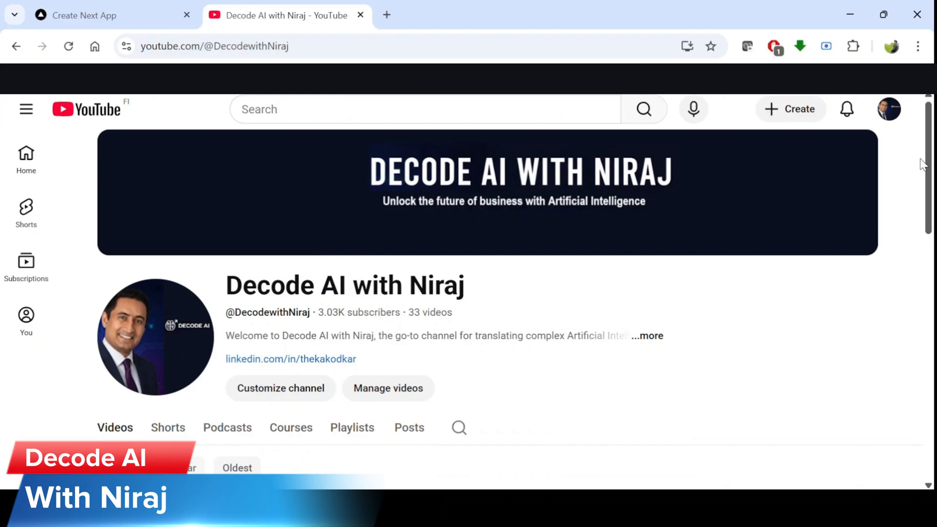
scroll("down", 3)
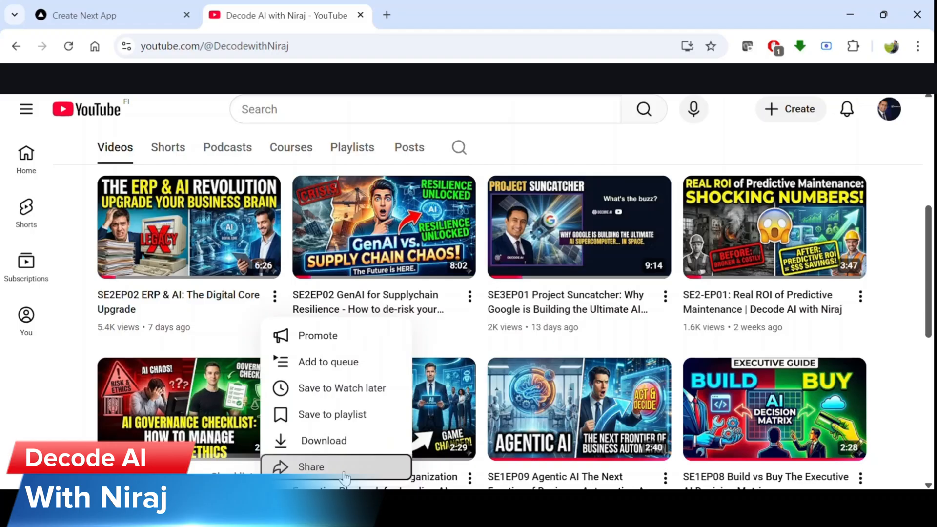
left_click(311, 466)
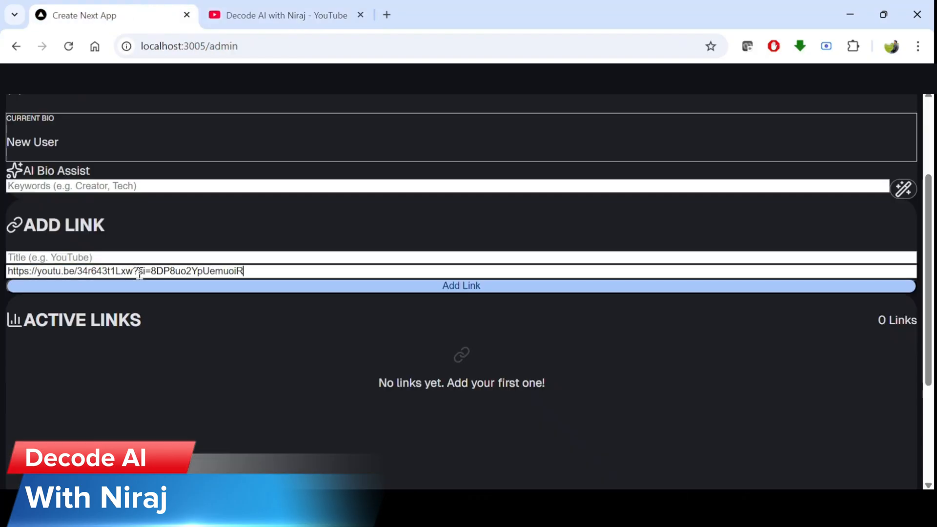
Add a link titled 'Digital Core Upgrade' pointing to that YouTube video
type("De")
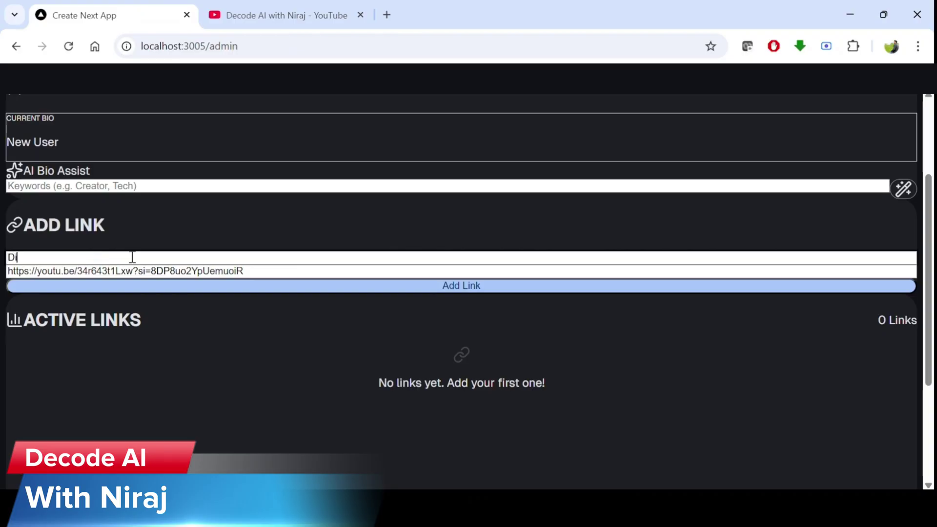
type("gital Core")
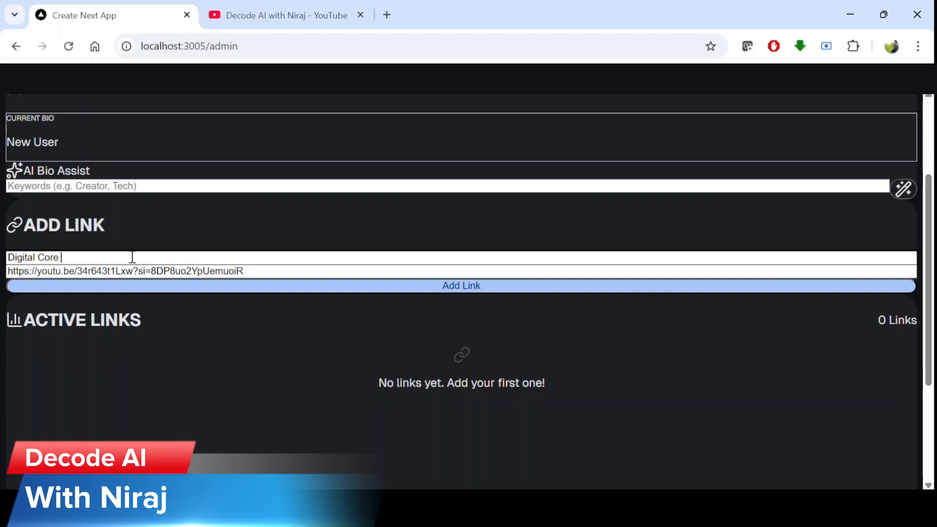
type("Upgrade")
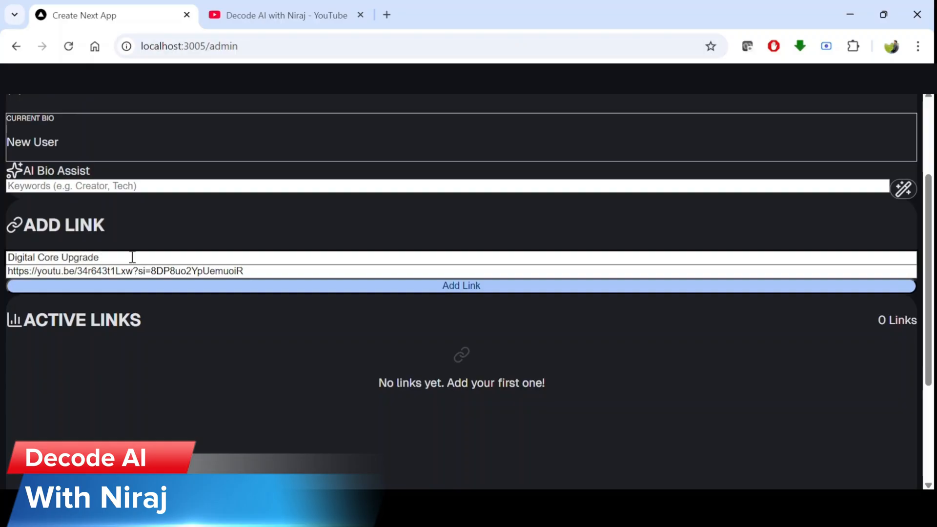
left_click(461, 285)
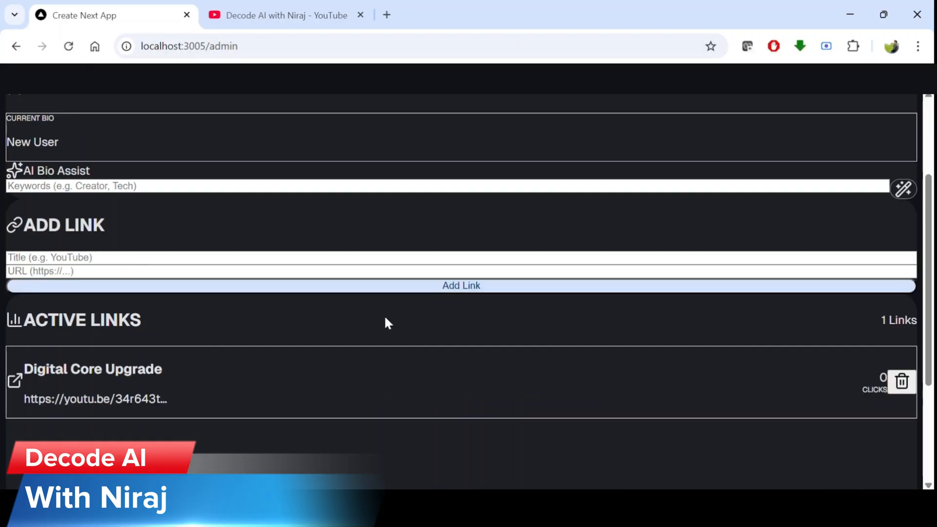
mouse_move(867, 374)
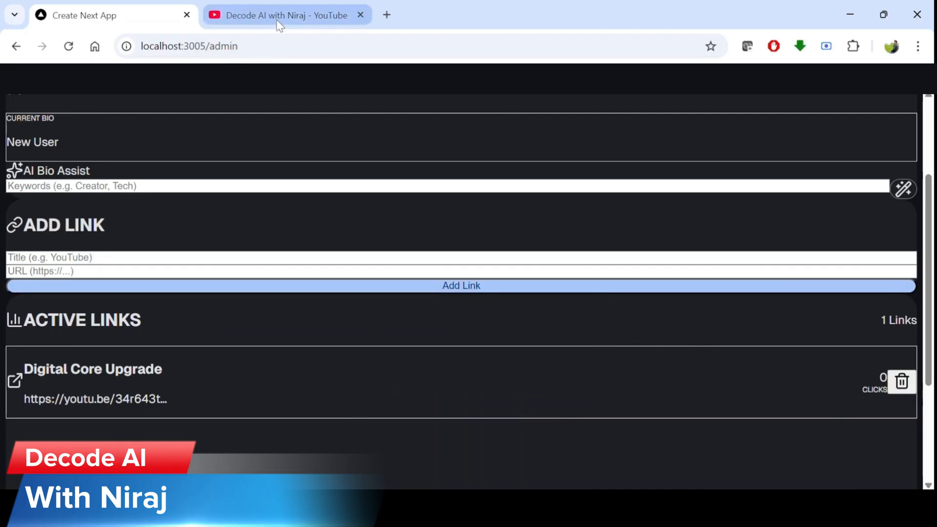
Grab the share link of the GenAI supply chain video from YouTube
left_click(280, 16)
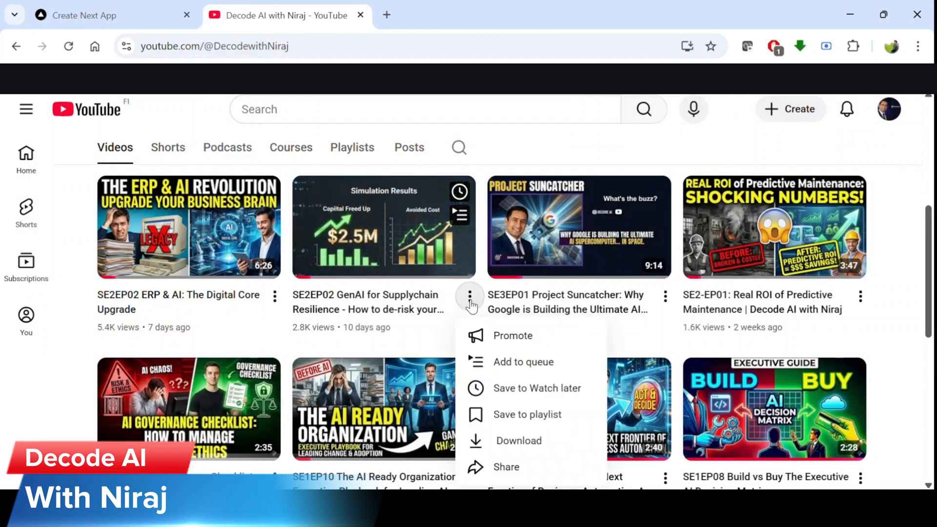
left_click(470, 296)
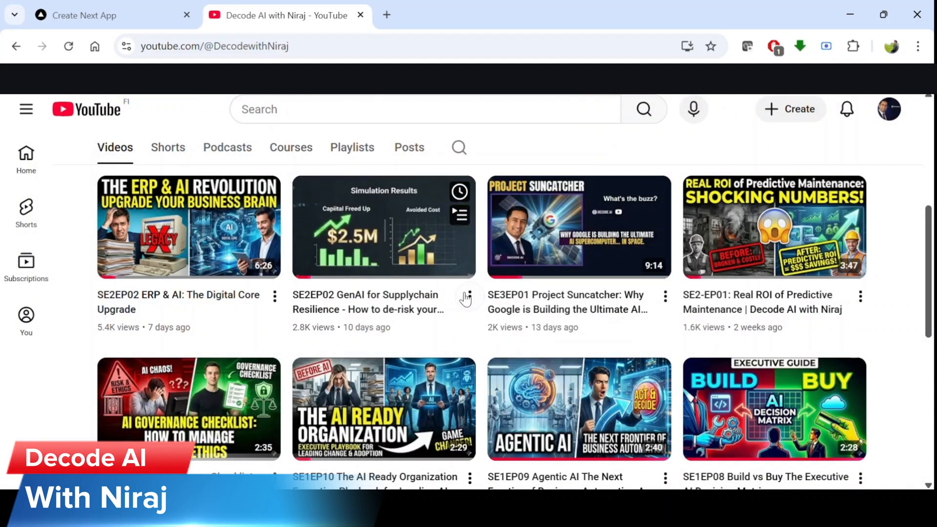
left_click(467, 297)
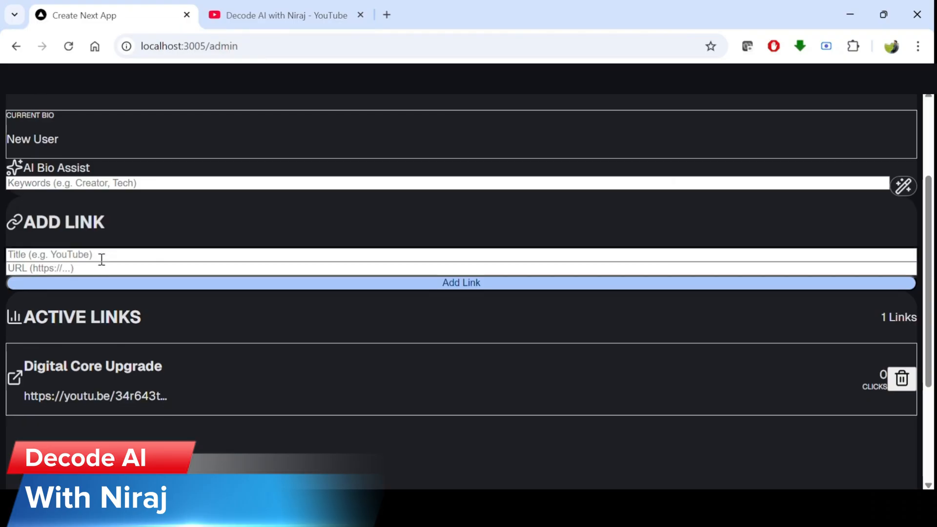
type("G")
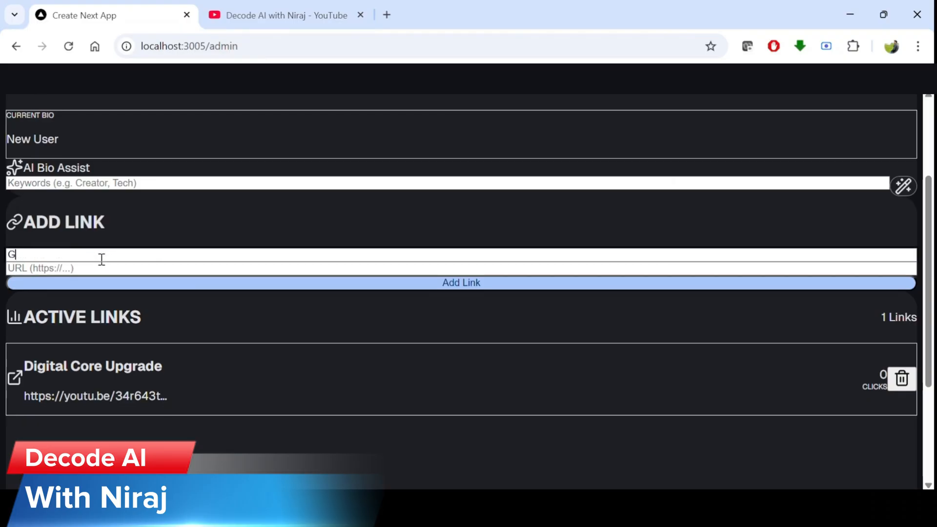
type("enAI vs")
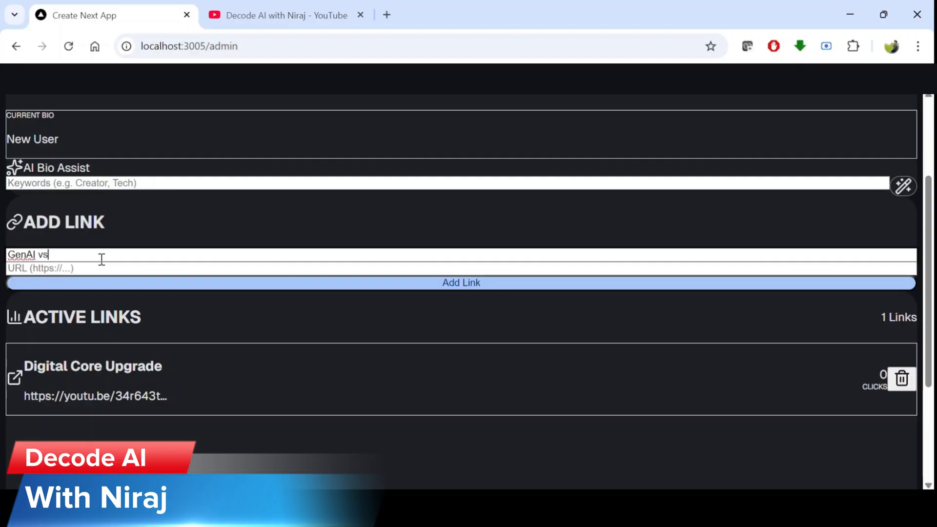
type("SC cha")
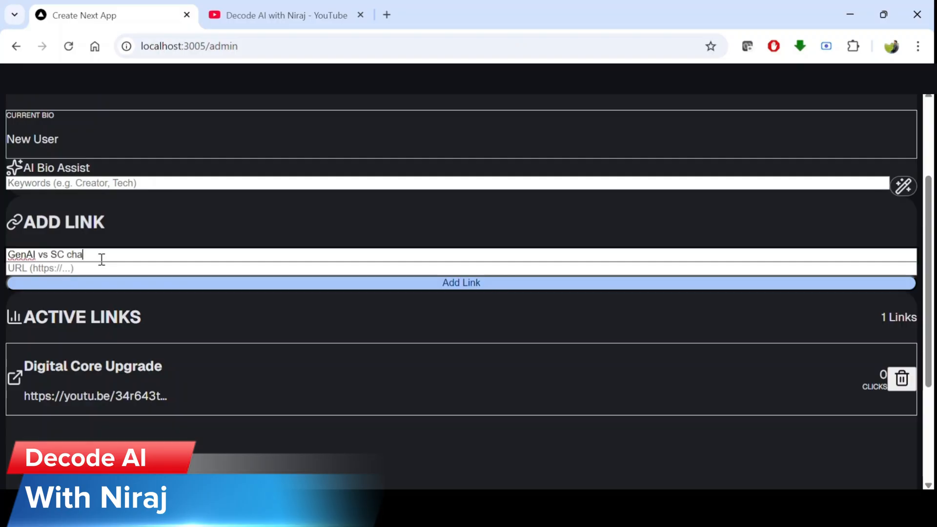
type("https://youtu.be/3ukTjG0_4EOQ?si=o7or1WzX_iOo2yGO")
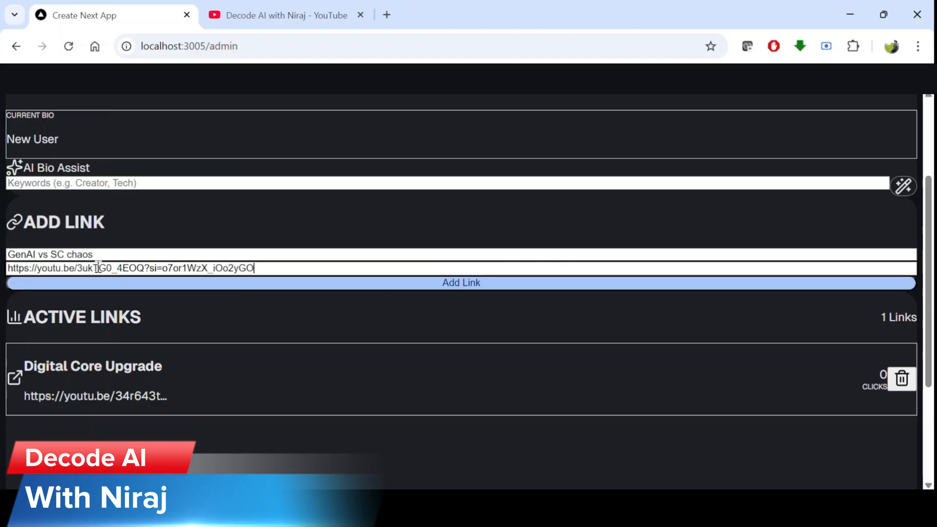
left_click(461, 284)
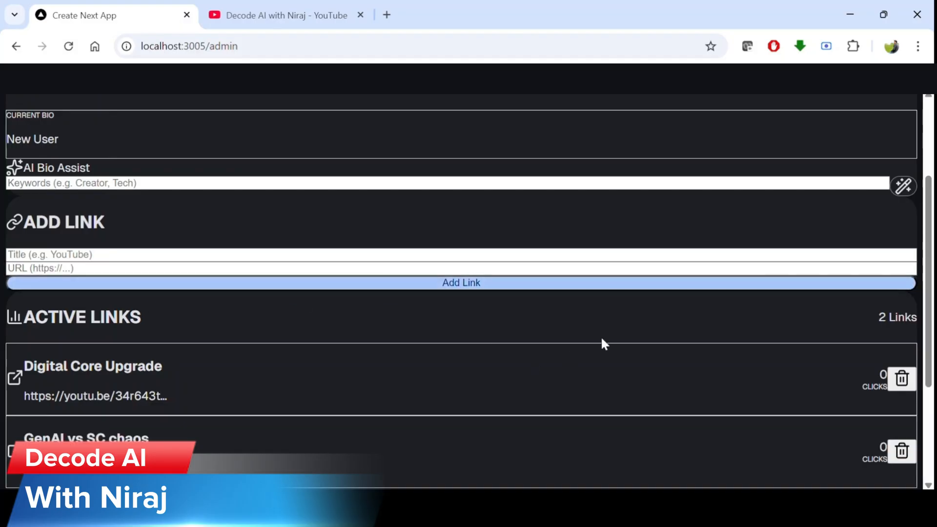
scroll("down", 3)
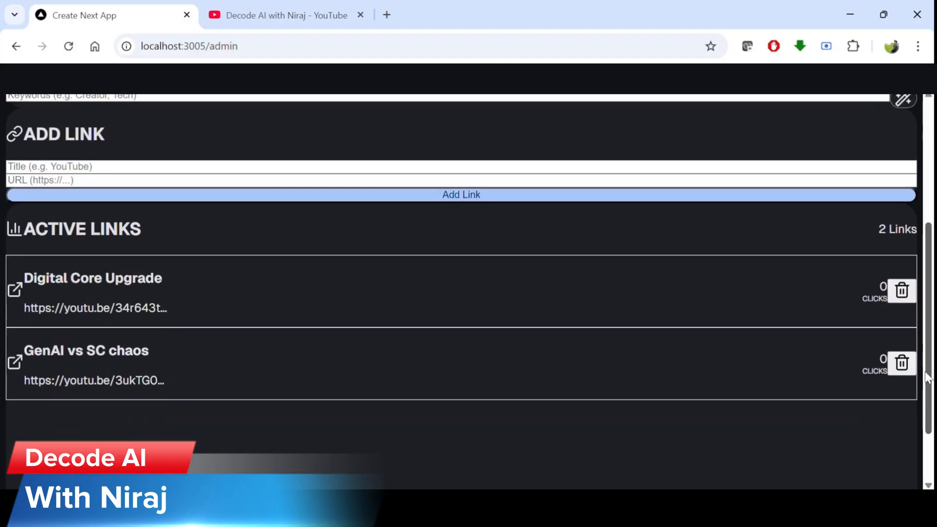
mouse_move(675, 264)
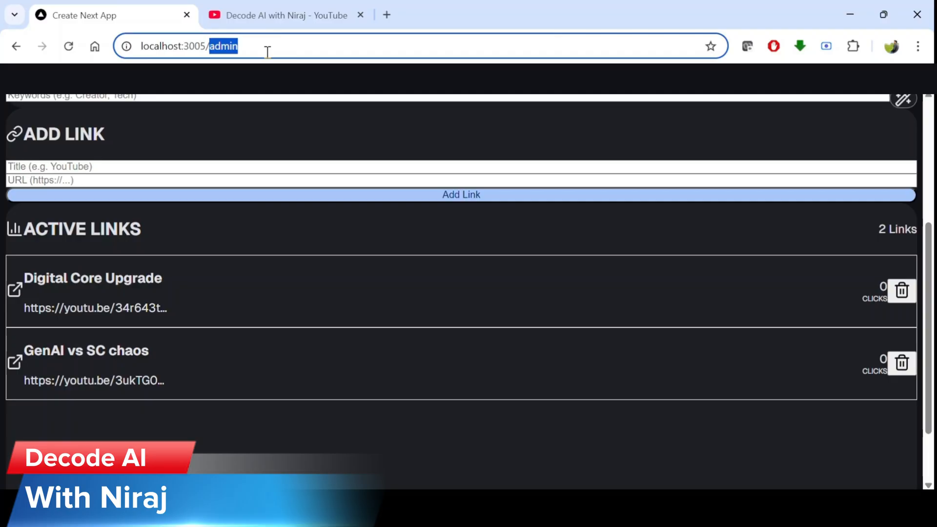
Visit the public localhost:3005/openbio page and follow its links to the YouTube videos
type("ope")
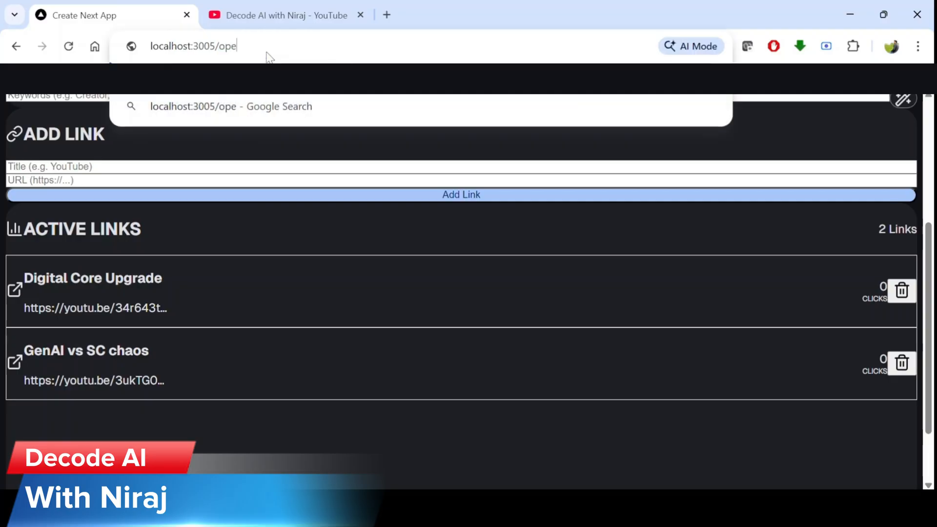
type("nbio")
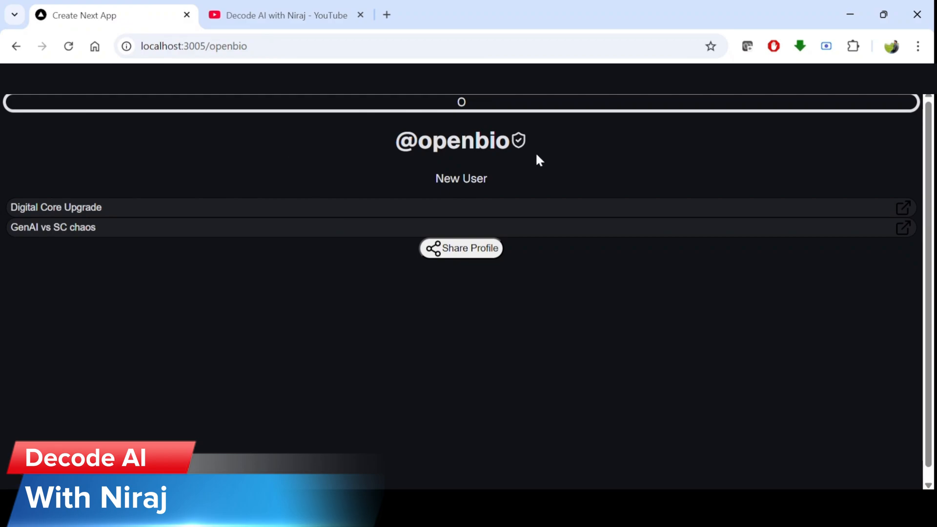
mouse_move(12, 199)
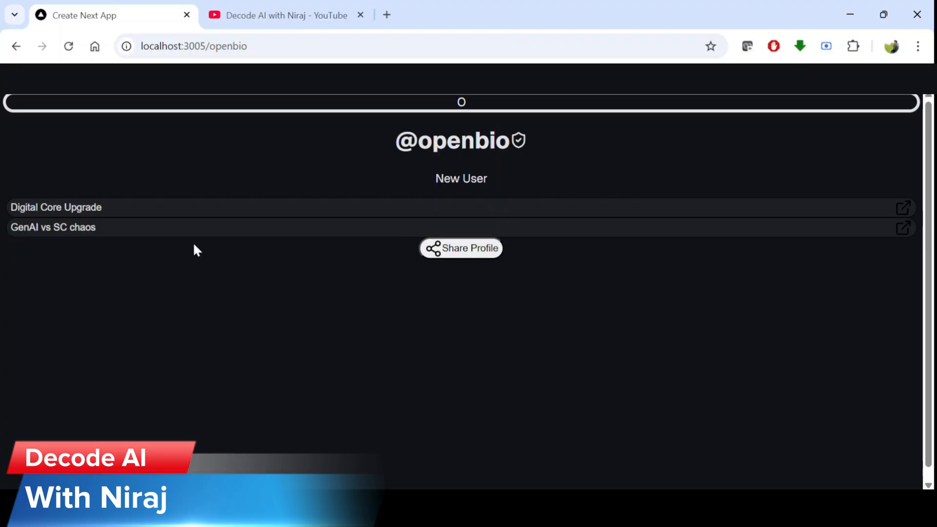
mouse_move(74, 197)
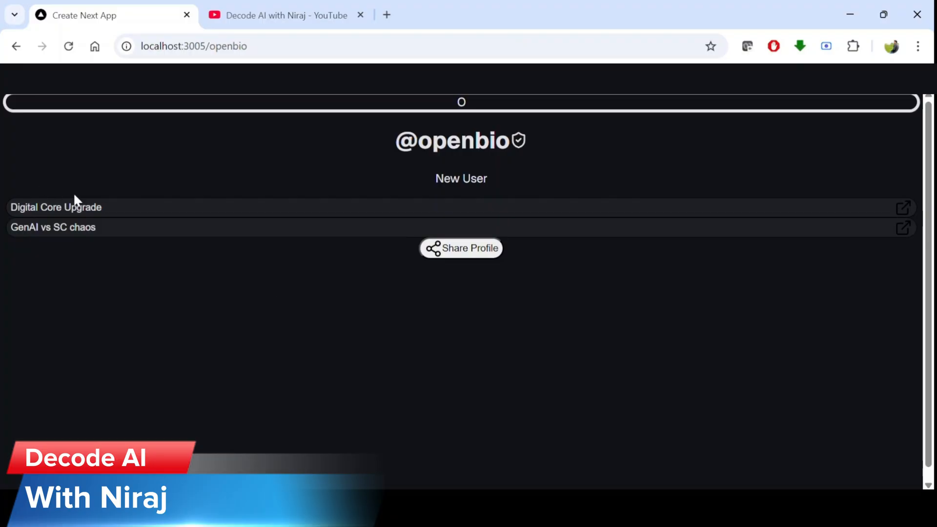
mouse_move(75, 218)
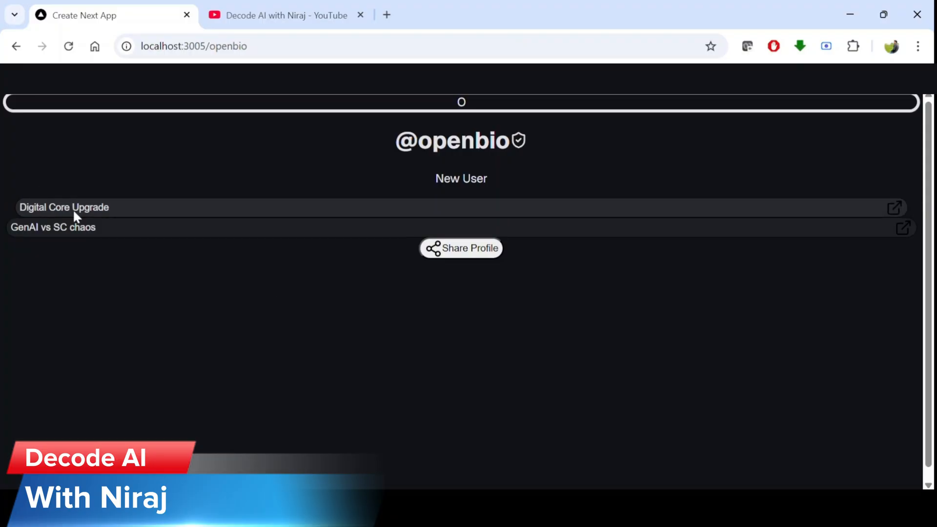
left_click(65, 207)
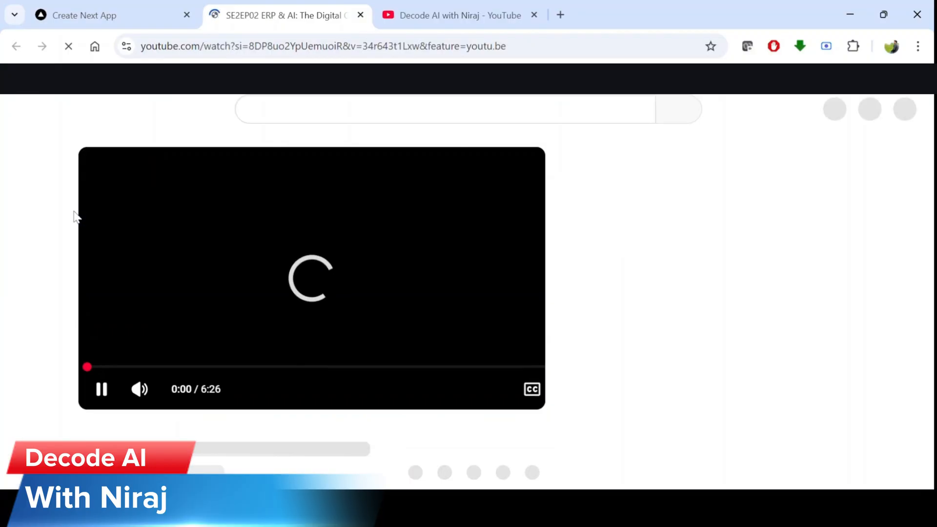
left_click(88, 16)
type("localhost:3005/admi")
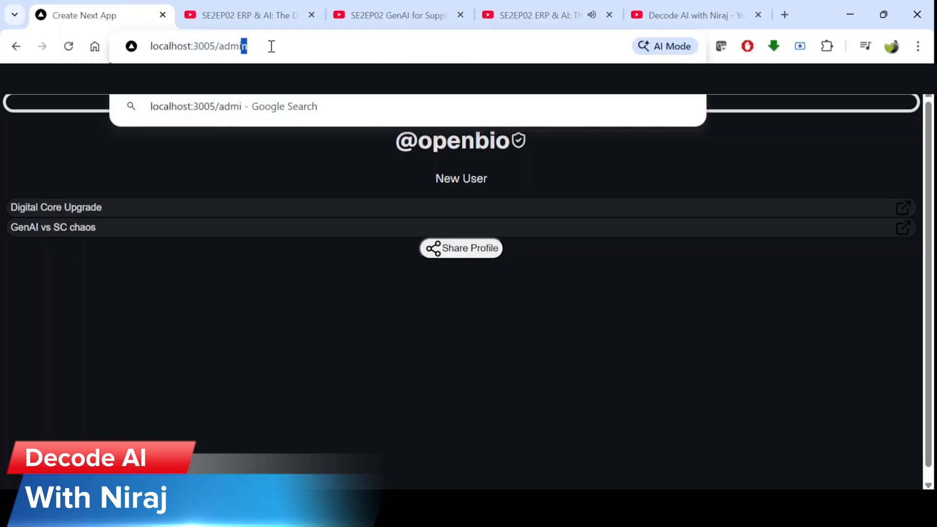
Reload the openbio profile in the admin dashboard to see click counts 2 and 1
key("Enter")
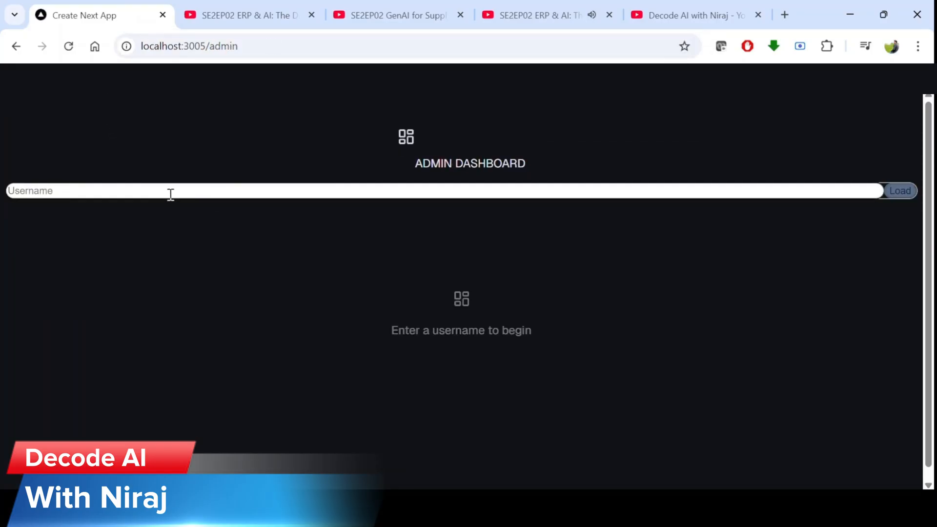
type("openbio")
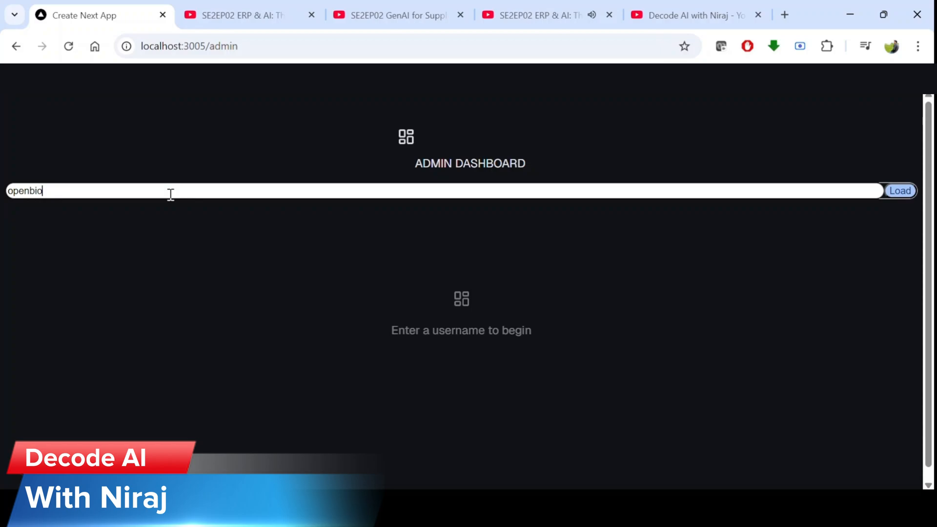
left_click(900, 191)
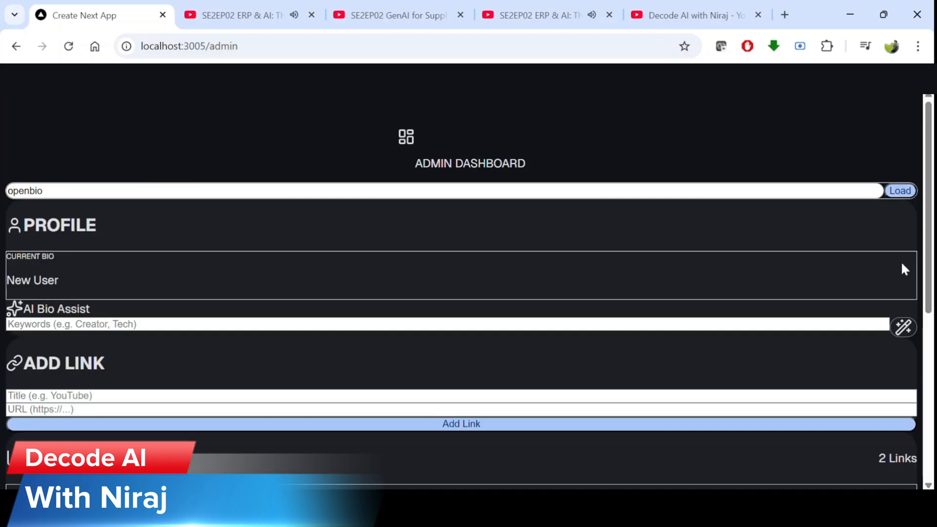
scroll("down", 3)
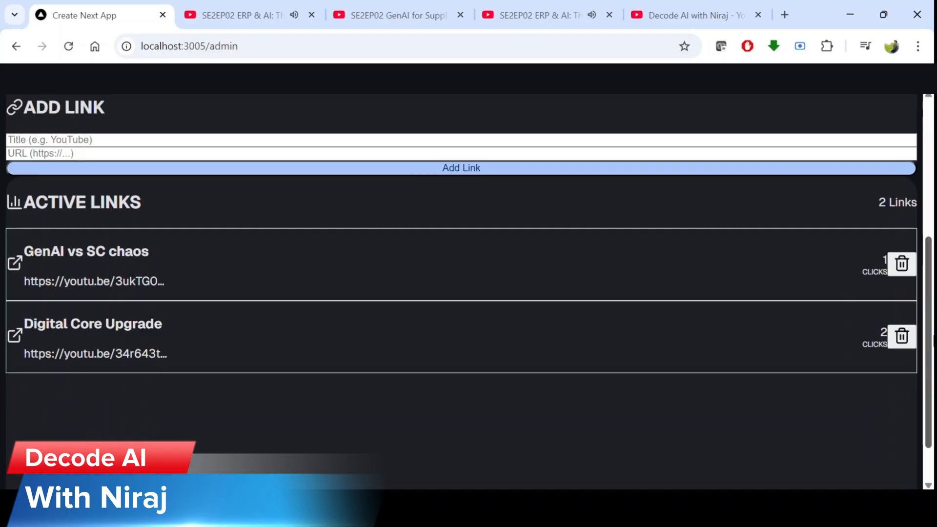
mouse_move(875, 278)
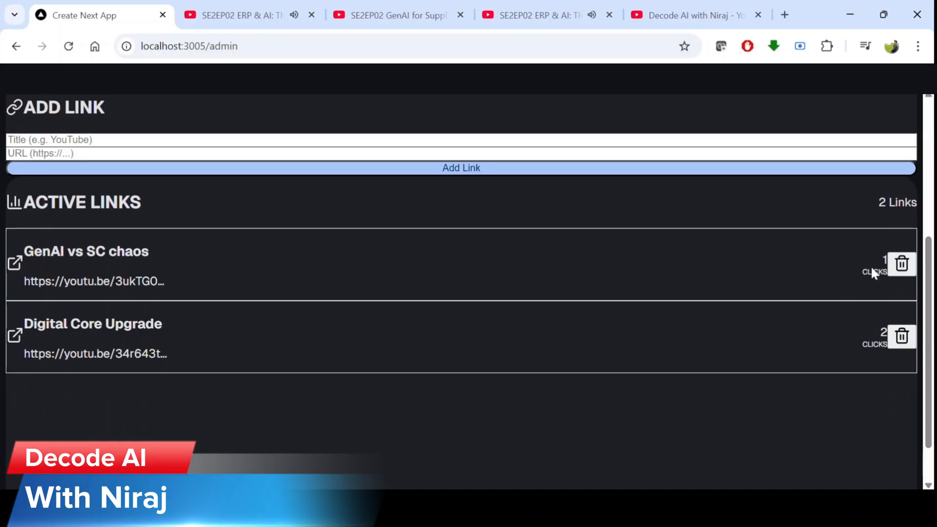
mouse_move(848, 347)
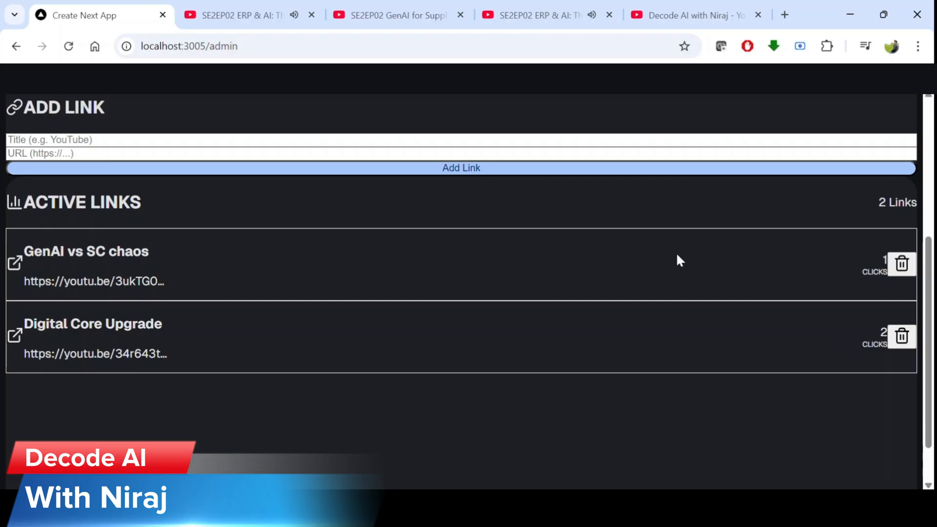
mouse_move(417, 28)
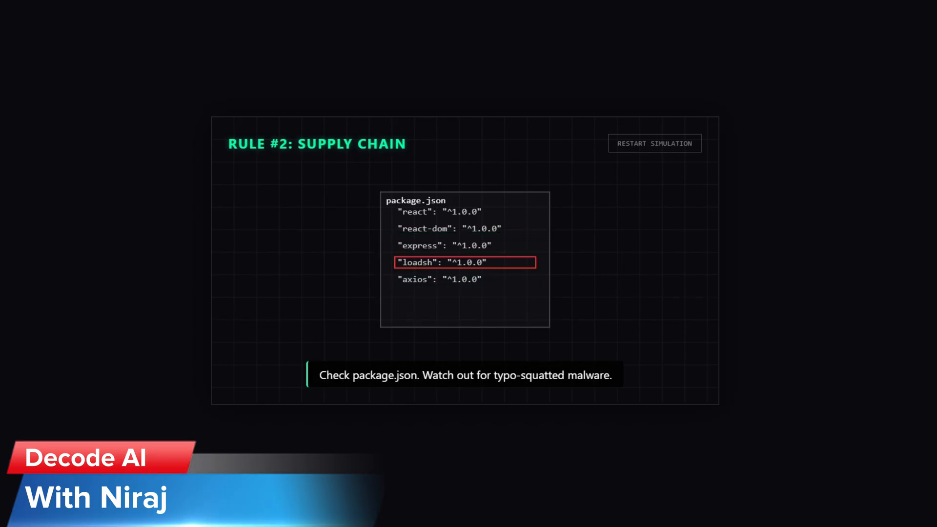
Flag the typo-squatted 'loadsh' dependency in package.json as MALWARE DETECTED
left_click(464, 263)
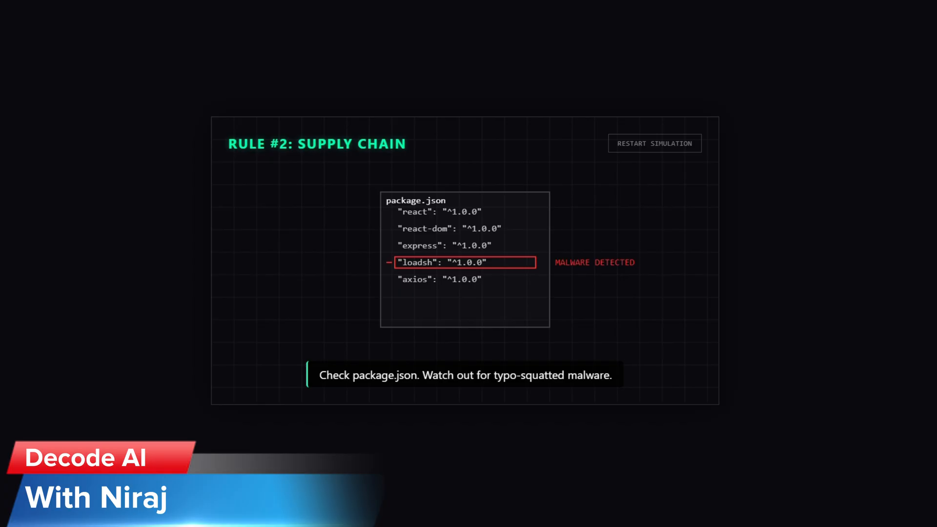